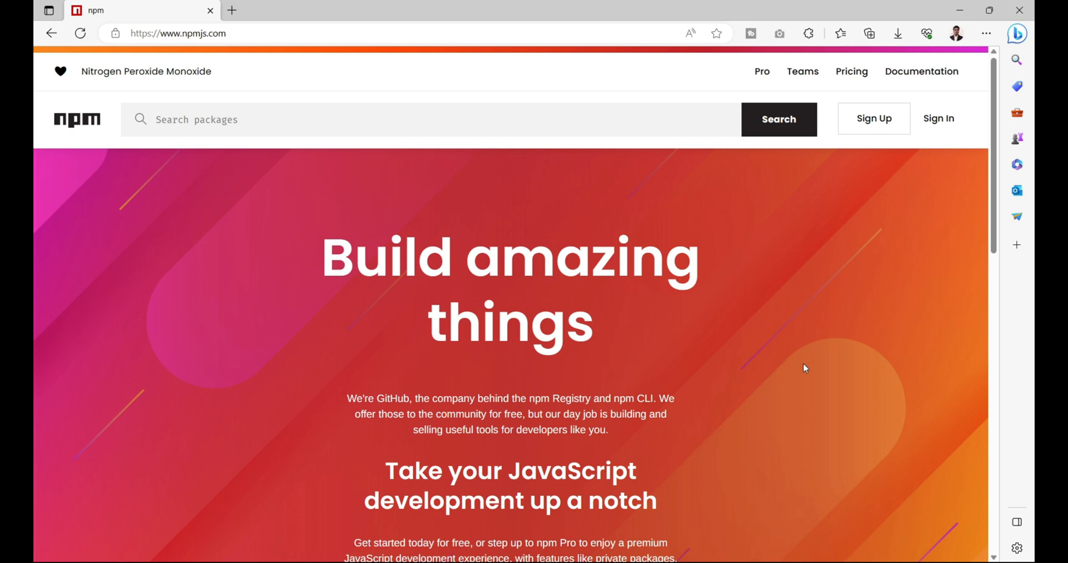
pyautogui.moveTo(72, 94)
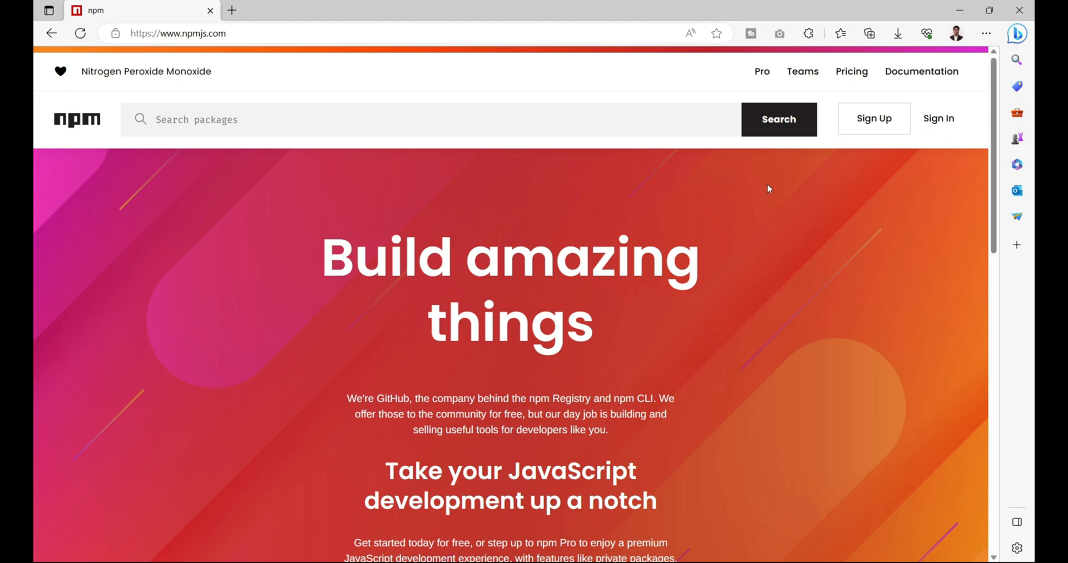
# Fill the sign-up form with username 'amarkuma', an email and password, and accept the EULA
pyautogui.click(179, 34)
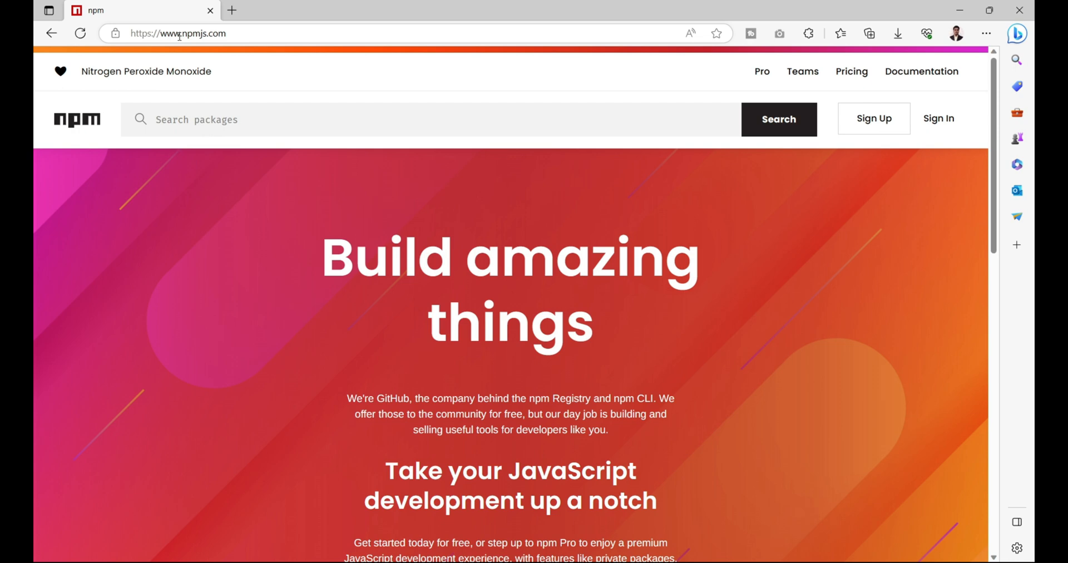
pyautogui.click(177, 33)
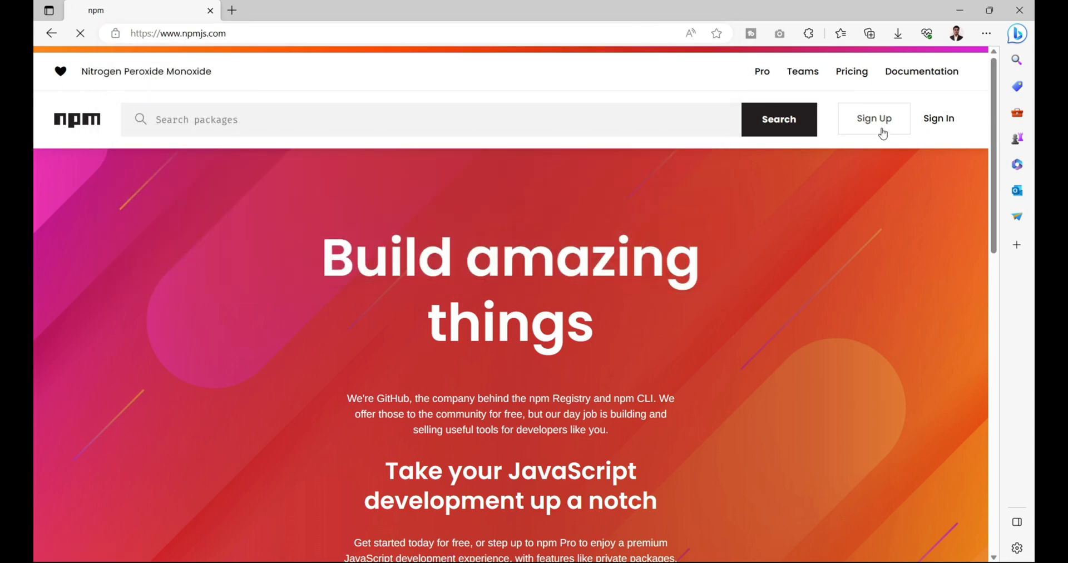
pyautogui.click(873, 118)
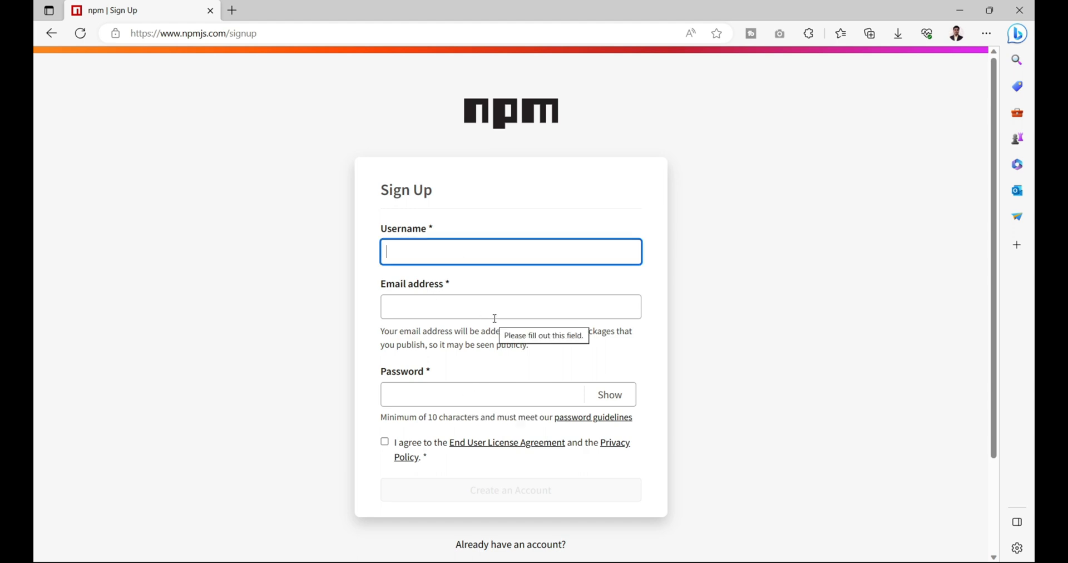
pyautogui.write('amarkumarram')
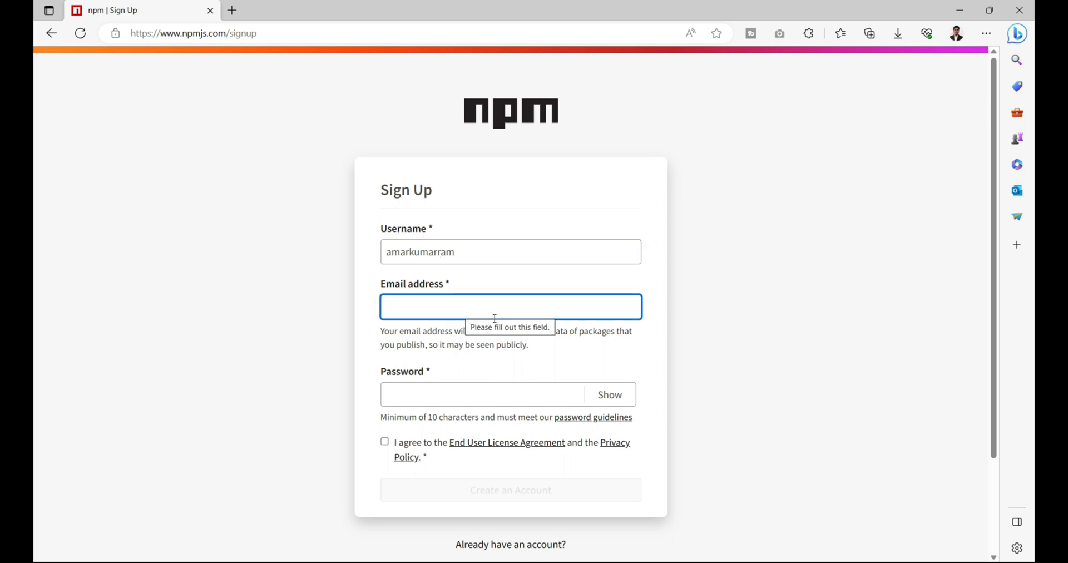
pyautogui.click(510, 306)
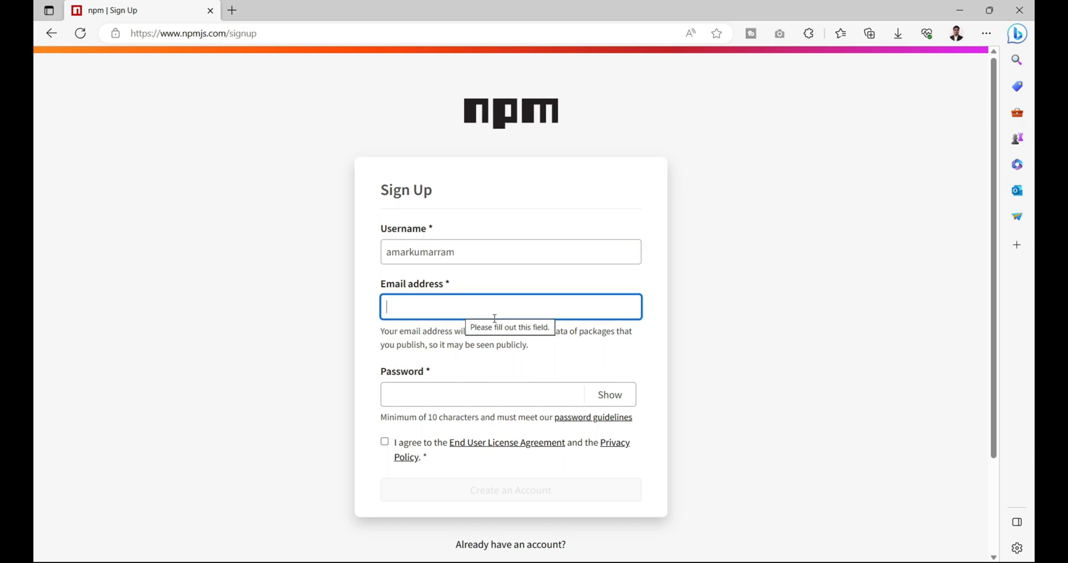
pyautogui.write('example@gmail.com')
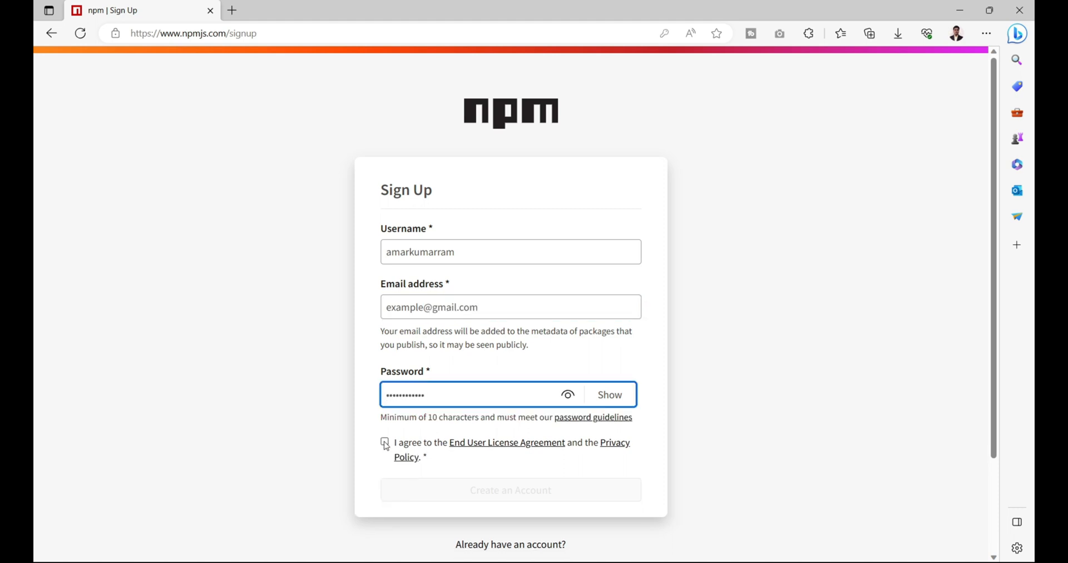
pyautogui.click(384, 442)
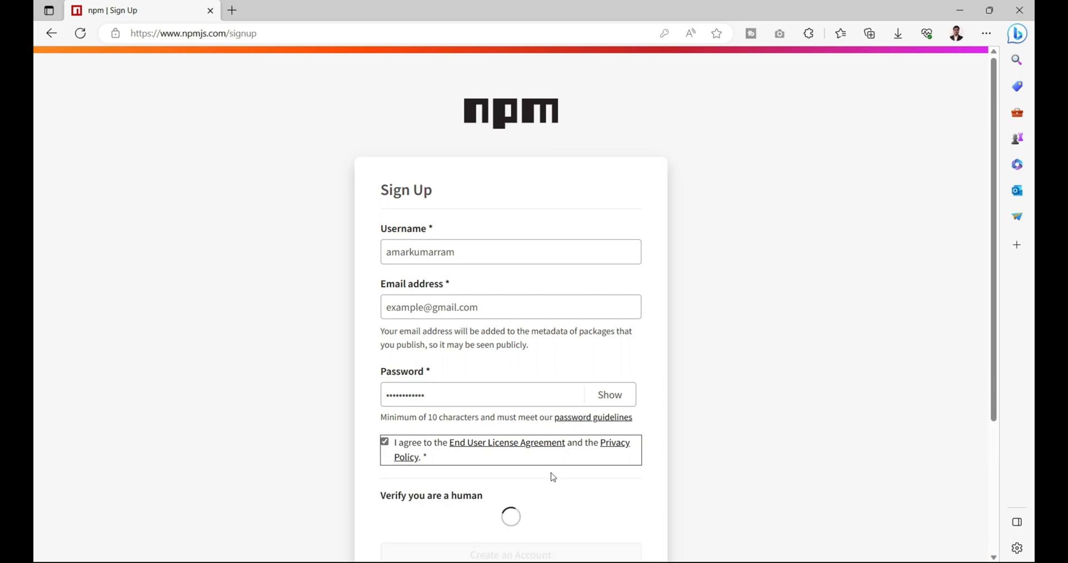
# Solve the verification puzzle by picking the tiles showing two identical objects
pyautogui.scroll(-3)
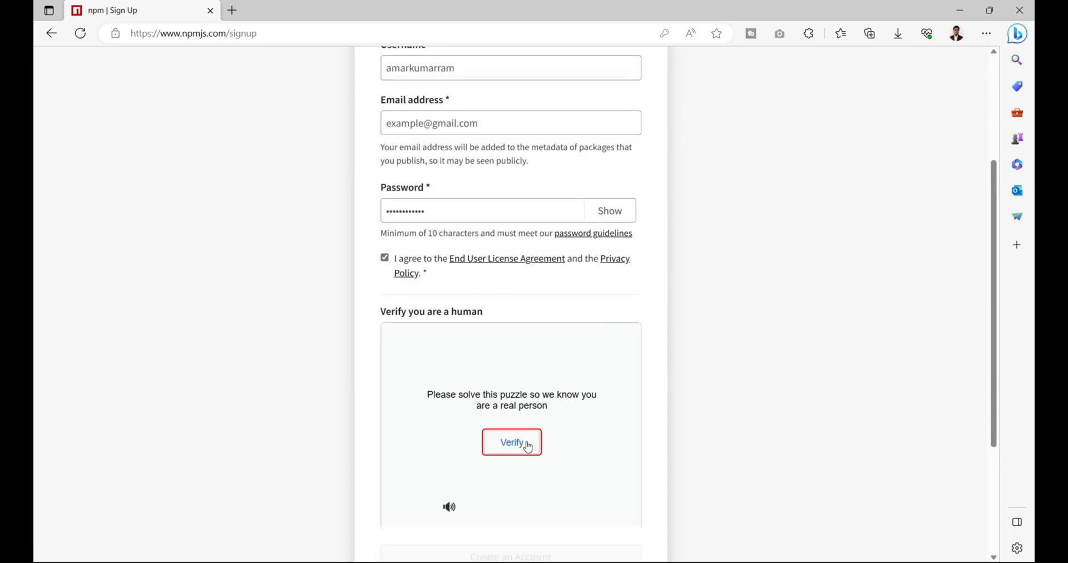
pyautogui.click(511, 442)
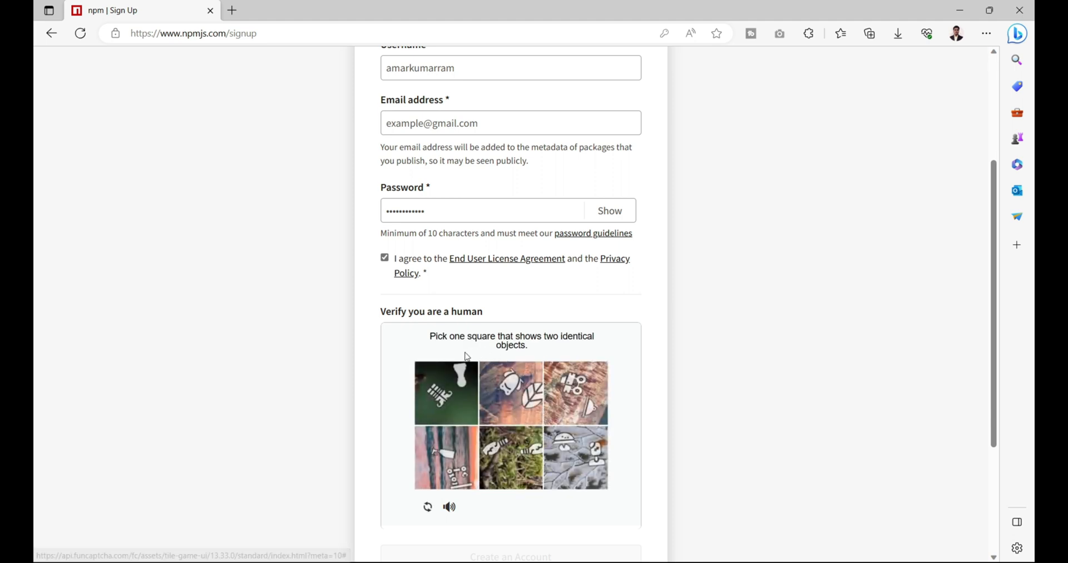
pyautogui.click(510, 457)
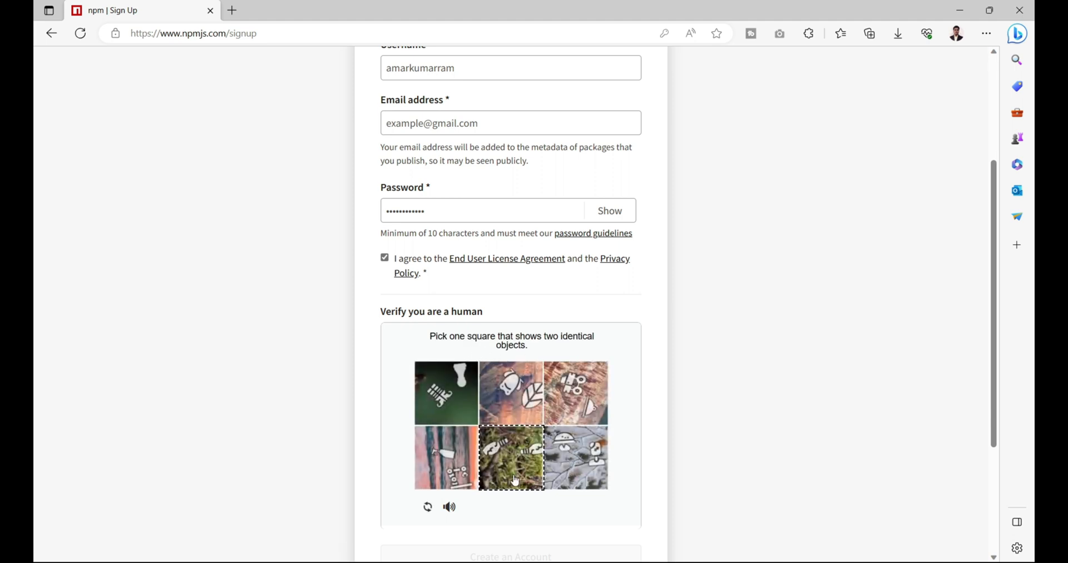
pyautogui.click(510, 456)
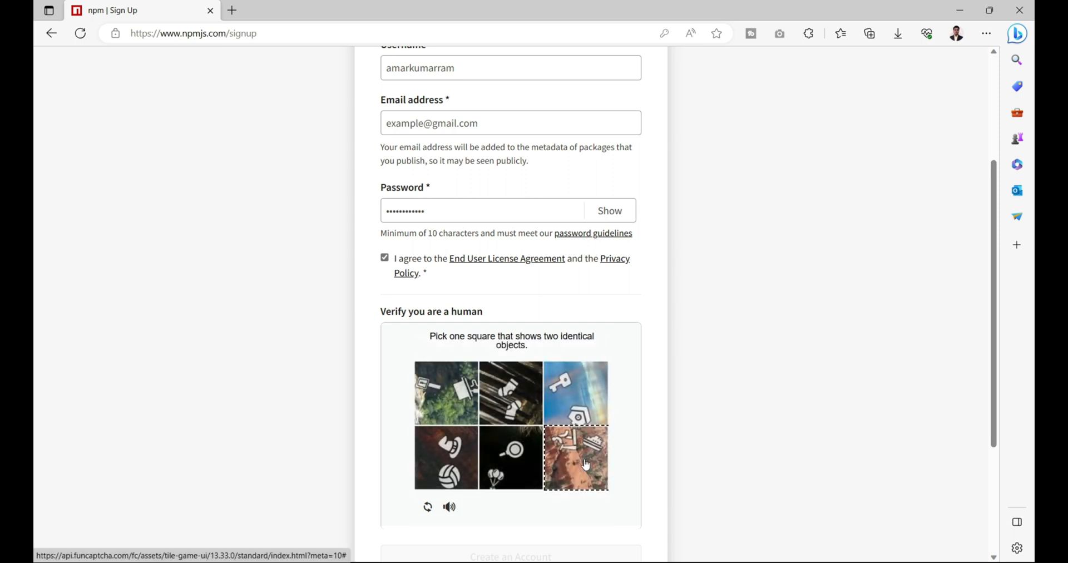
pyautogui.click(576, 457)
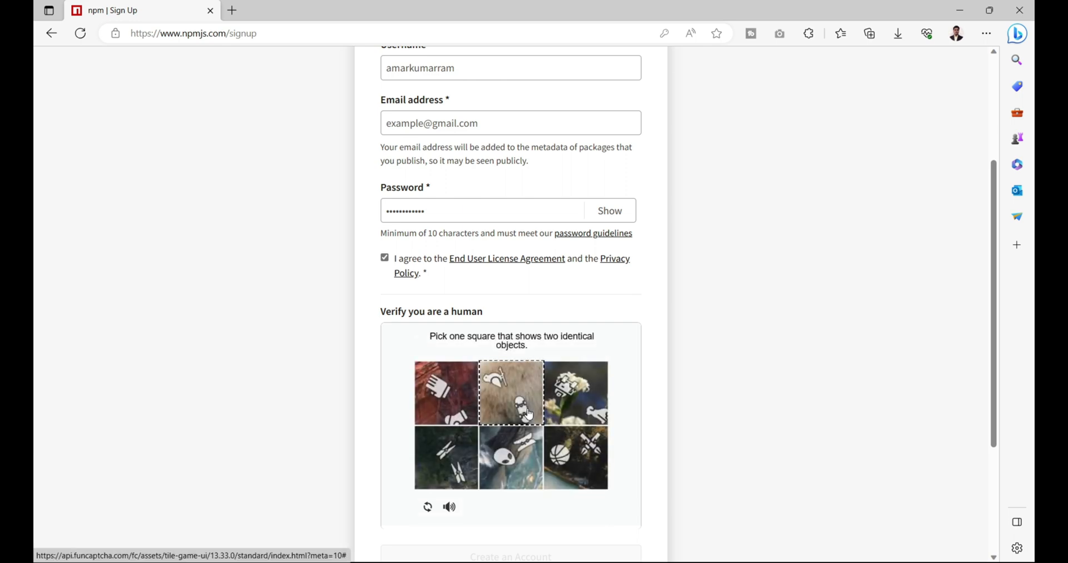
pyautogui.click(510, 393)
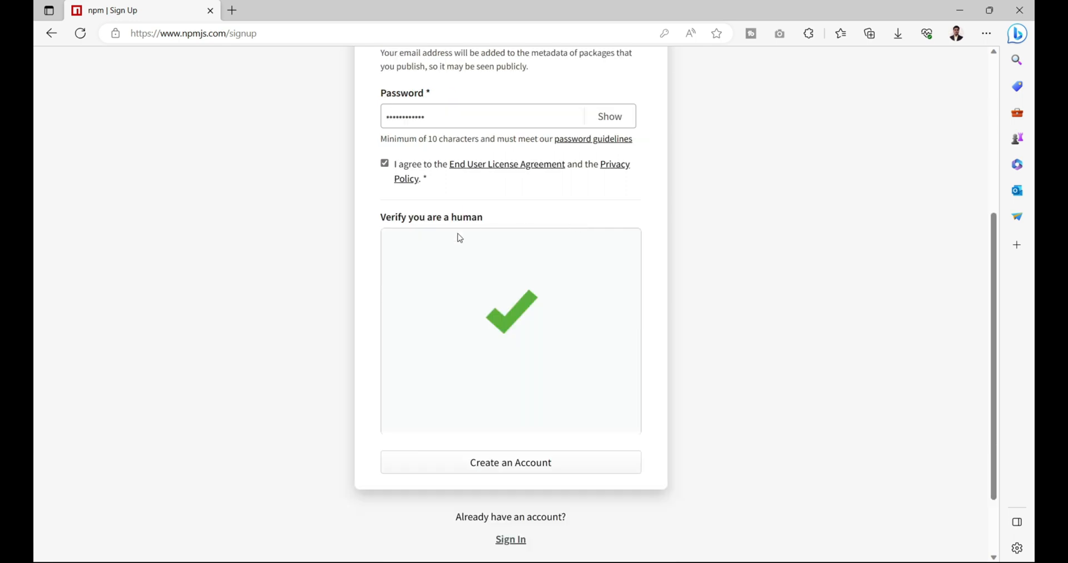
pyautogui.moveTo(548, 462)
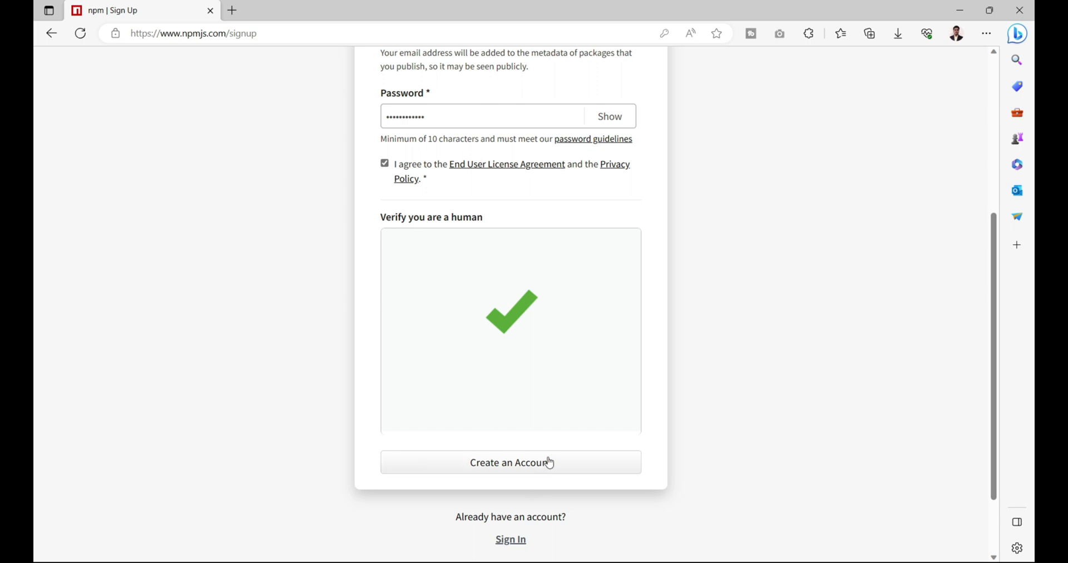
# Submit Create an Account and dismiss the 'username already taken' notice
pyautogui.click(510, 462)
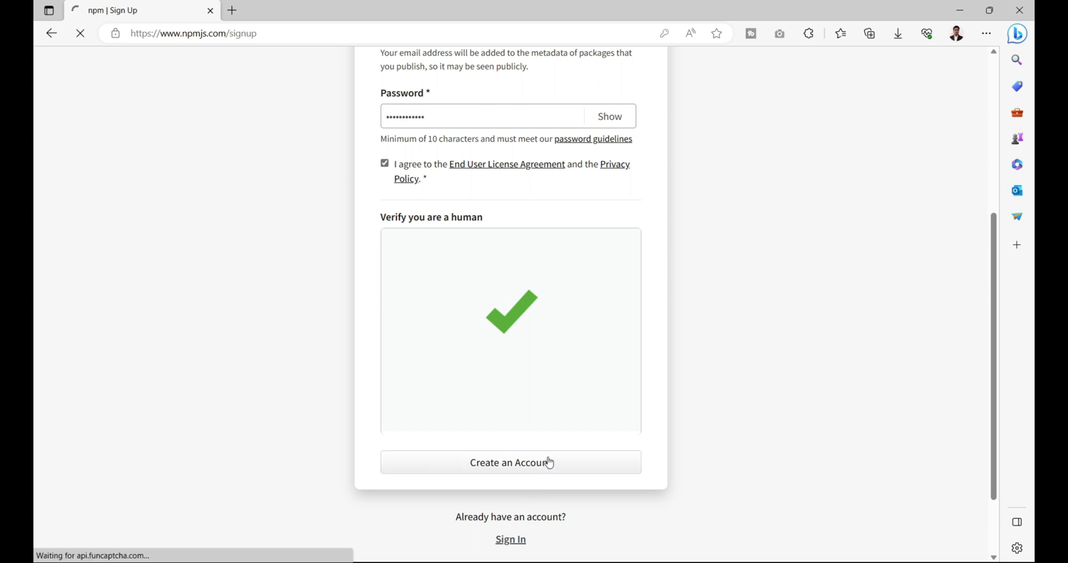
pyautogui.click(510, 462)
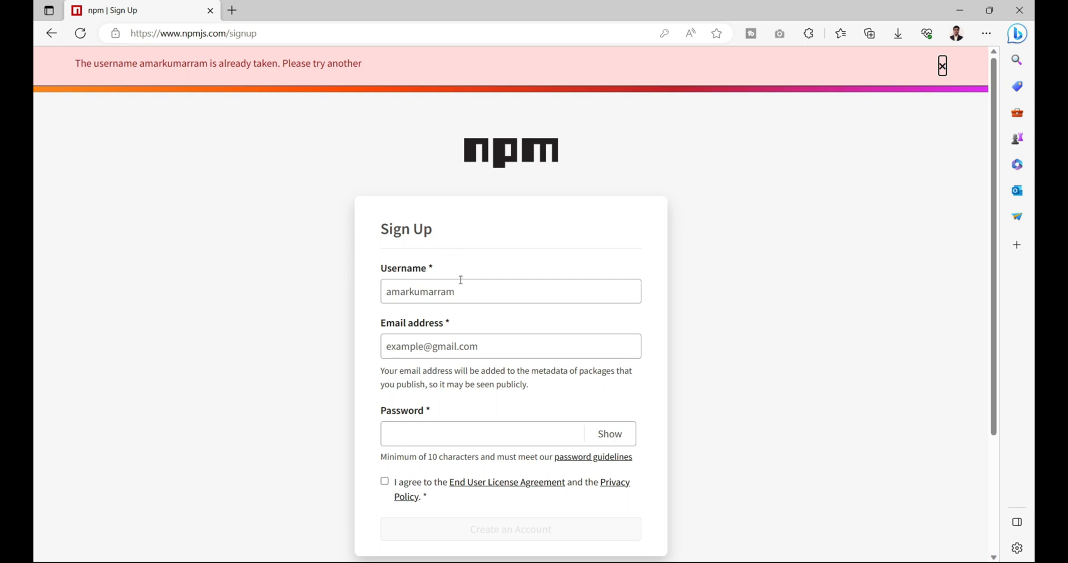
pyautogui.moveTo(446, 243)
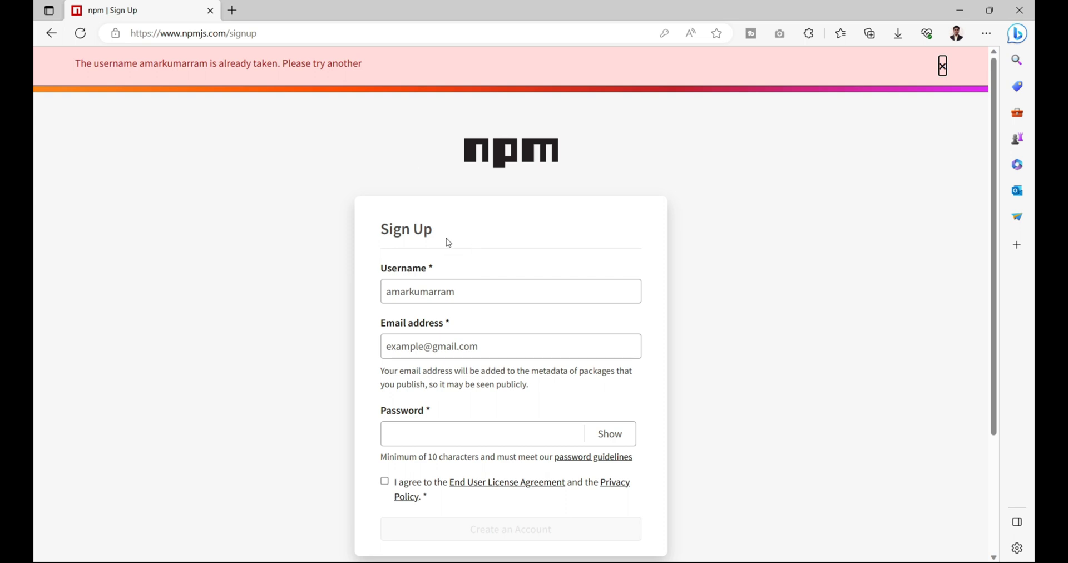
pyautogui.moveTo(372, 158)
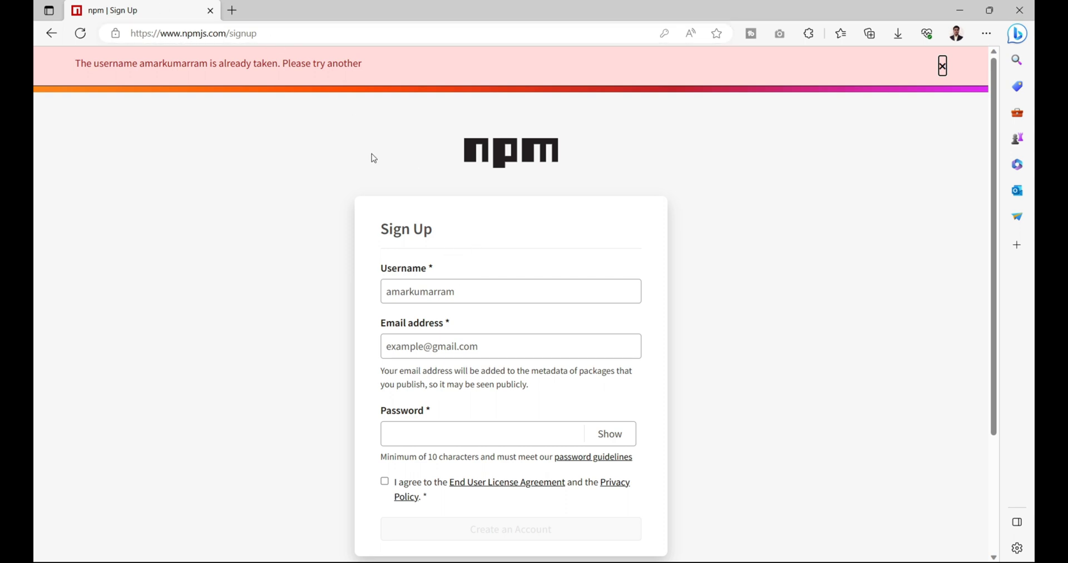
pyautogui.moveTo(935, 109)
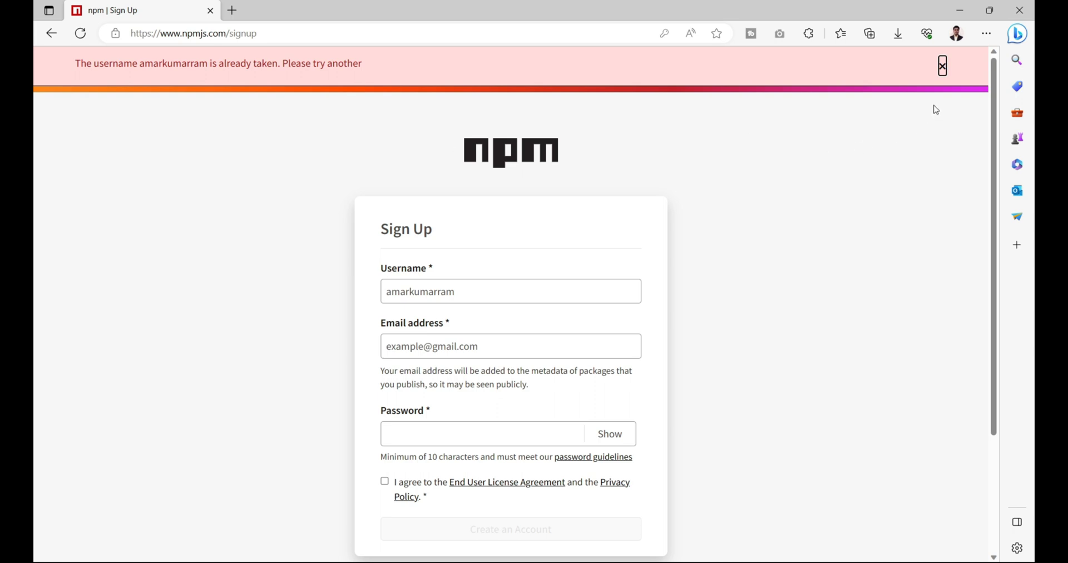
pyautogui.click(941, 66)
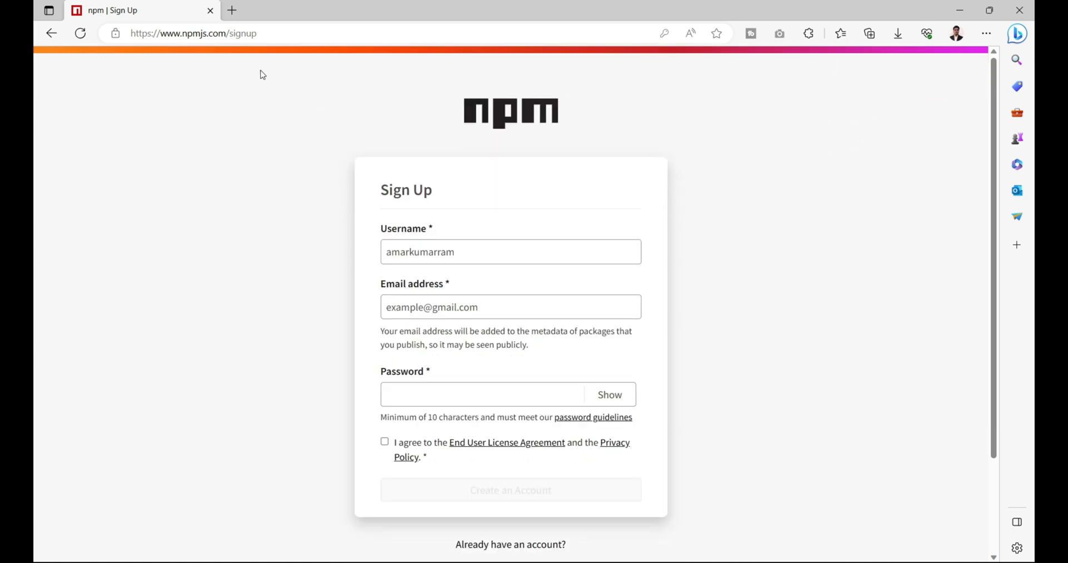
pyautogui.moveTo(700, 155)
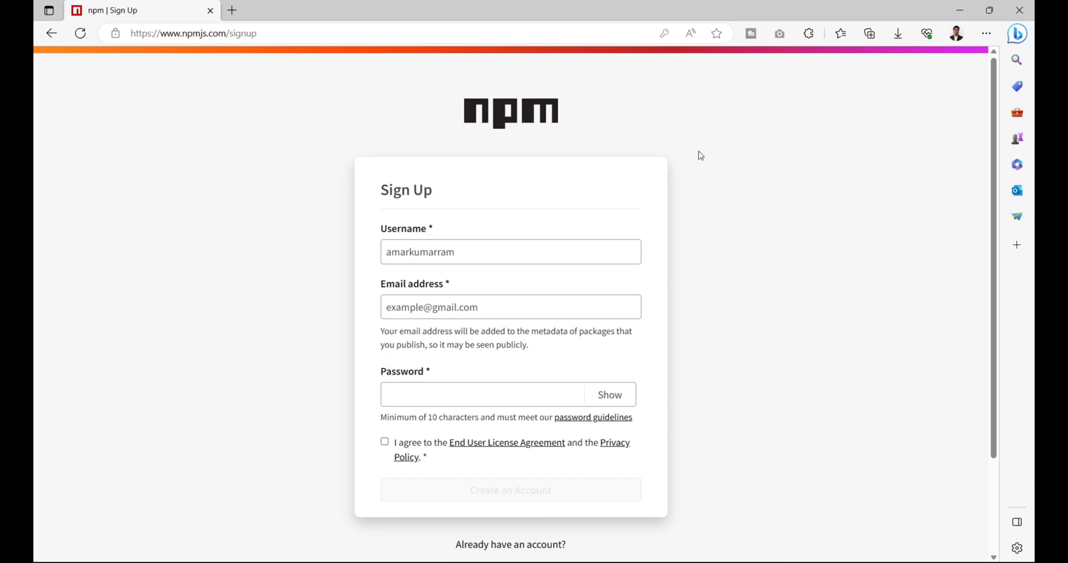
pyautogui.moveTo(431, 220)
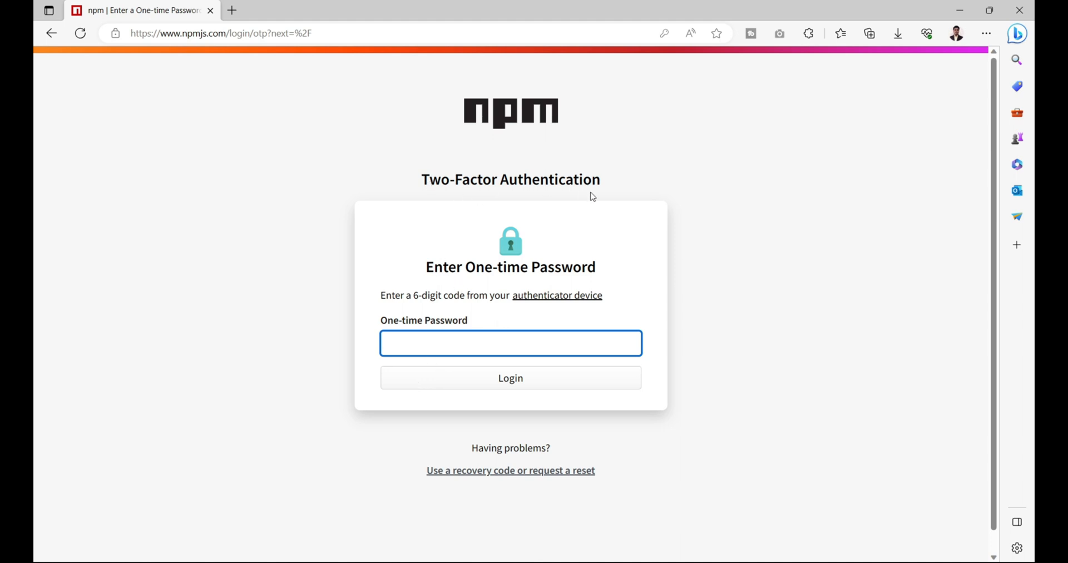
# Enter the 6-digit authenticator code into the One-time Password field
pyautogui.click(510, 342)
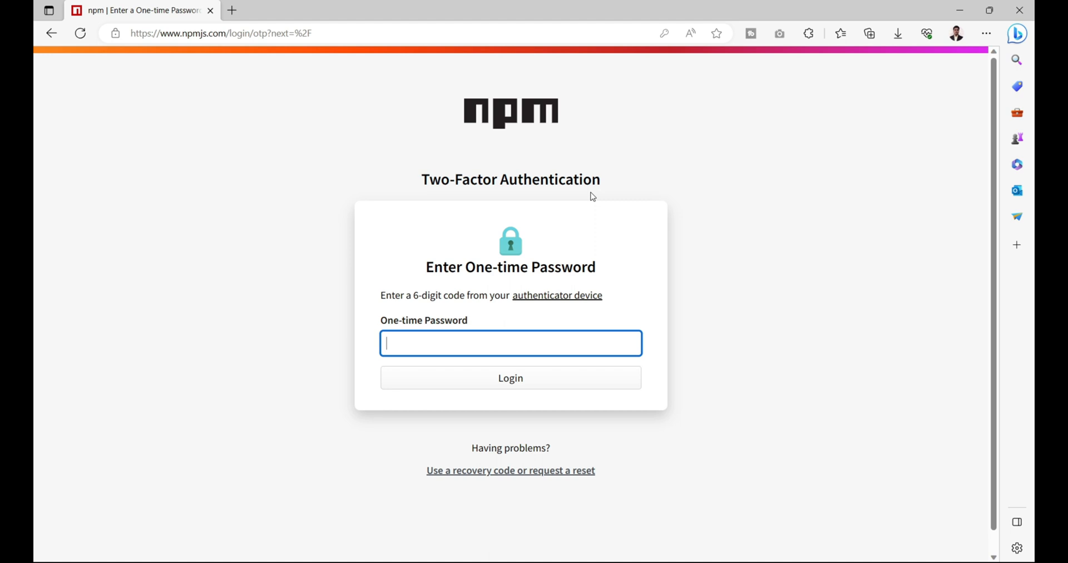
pyautogui.moveTo(225, 179)
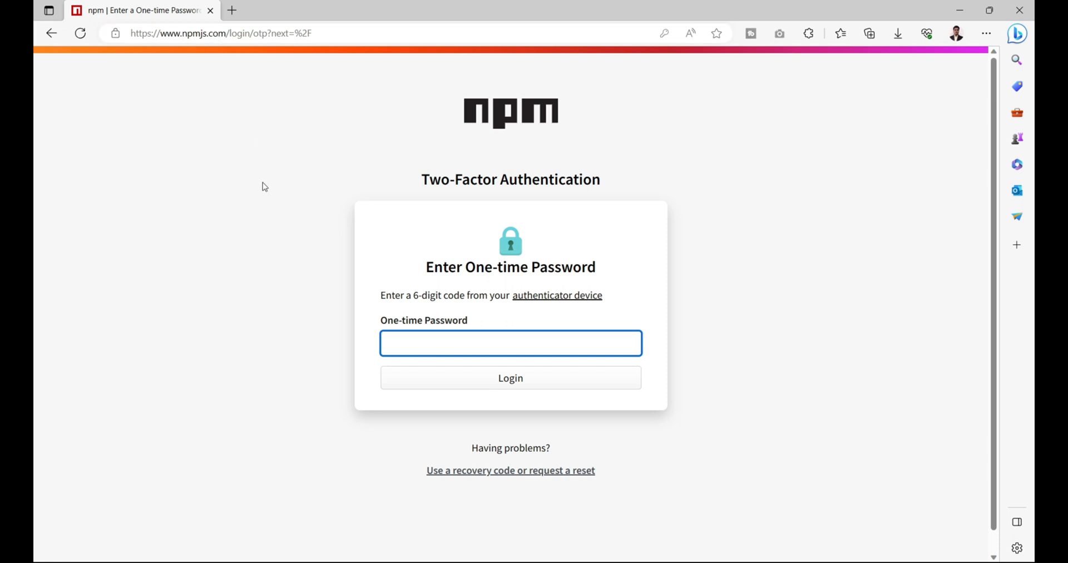
pyautogui.click(509, 343)
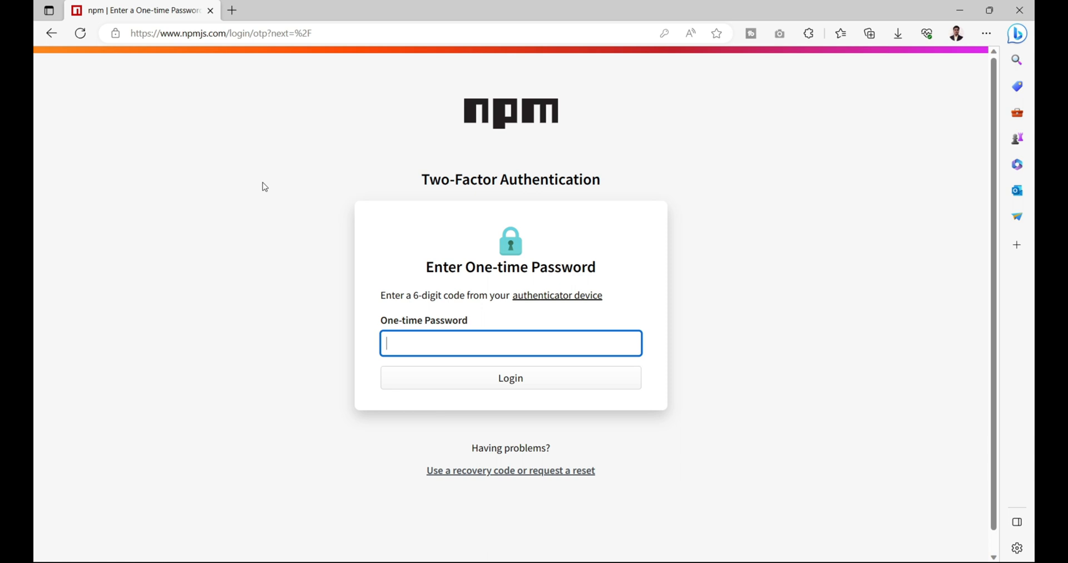
pyautogui.moveTo(503, 255)
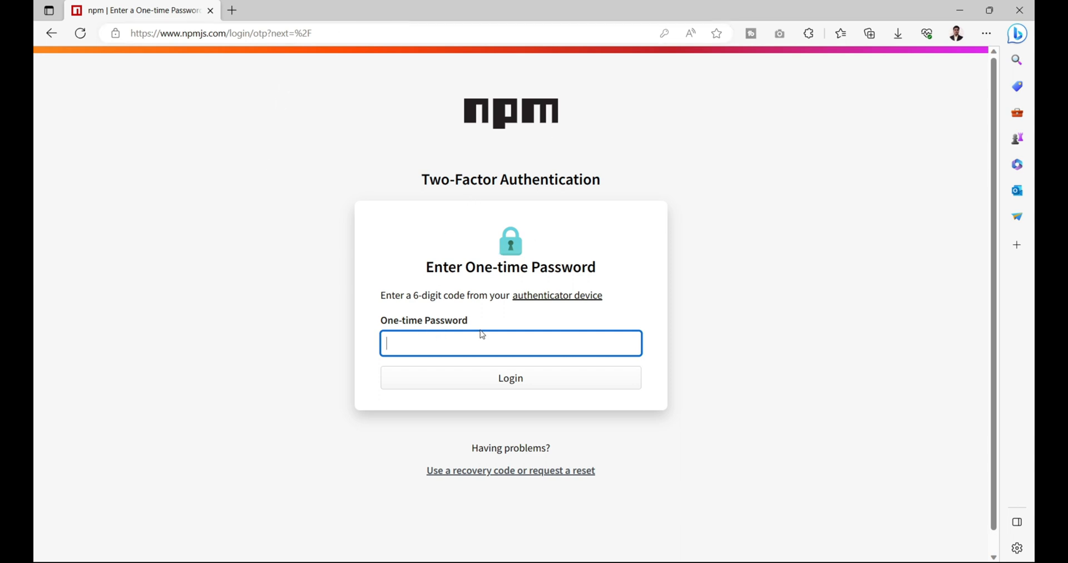
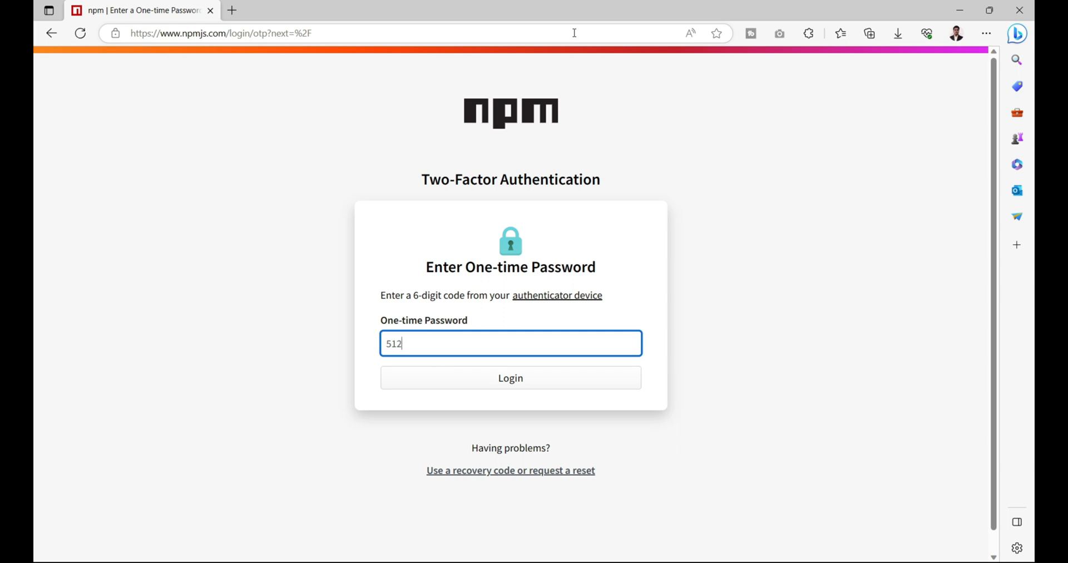
# Log in and view the account's Packages list showing 0 packages
pyautogui.click(510, 378)
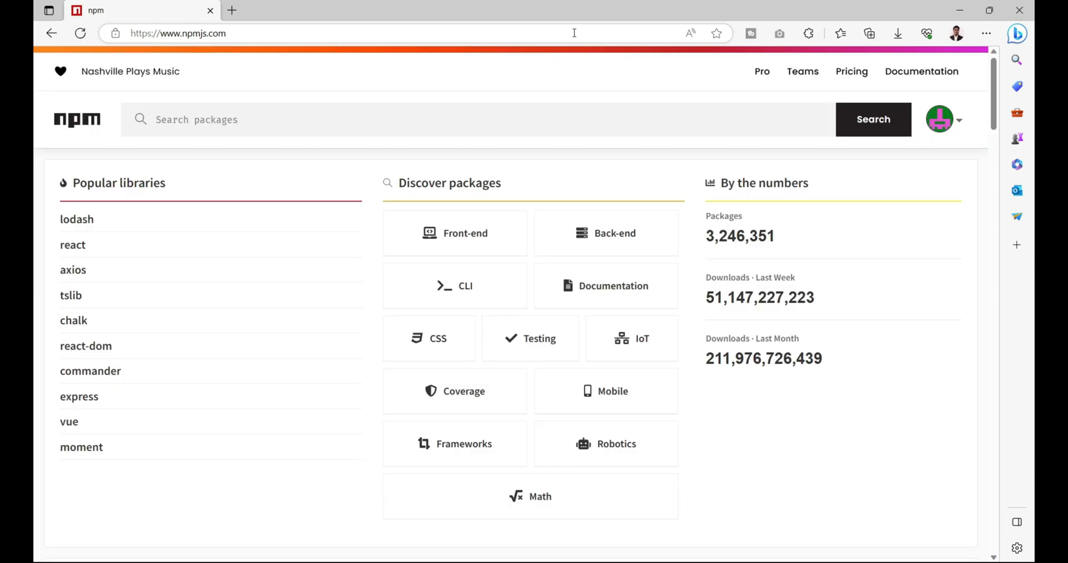
pyautogui.click(940, 119)
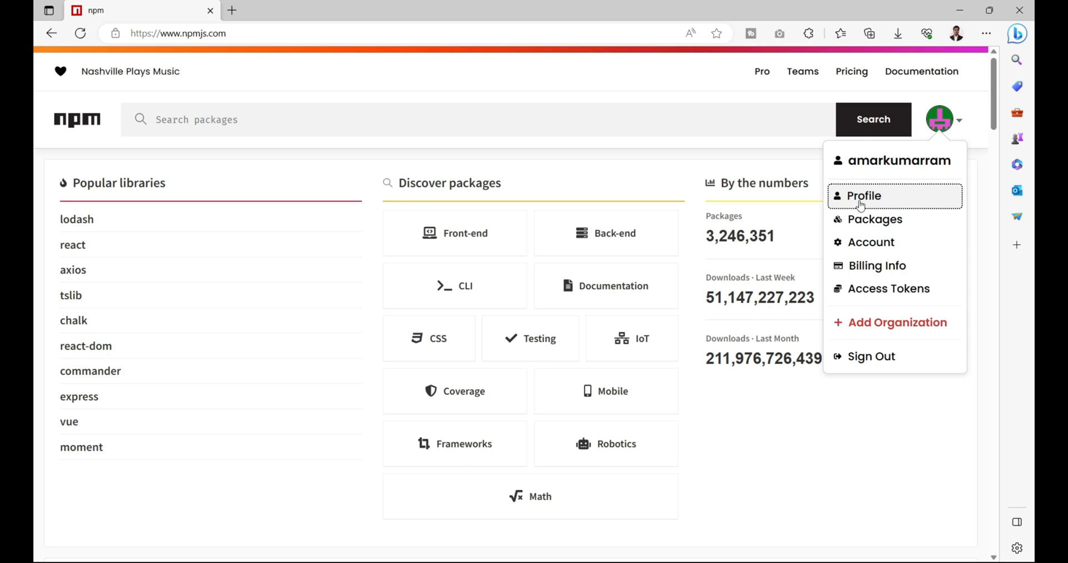
pyautogui.click(875, 219)
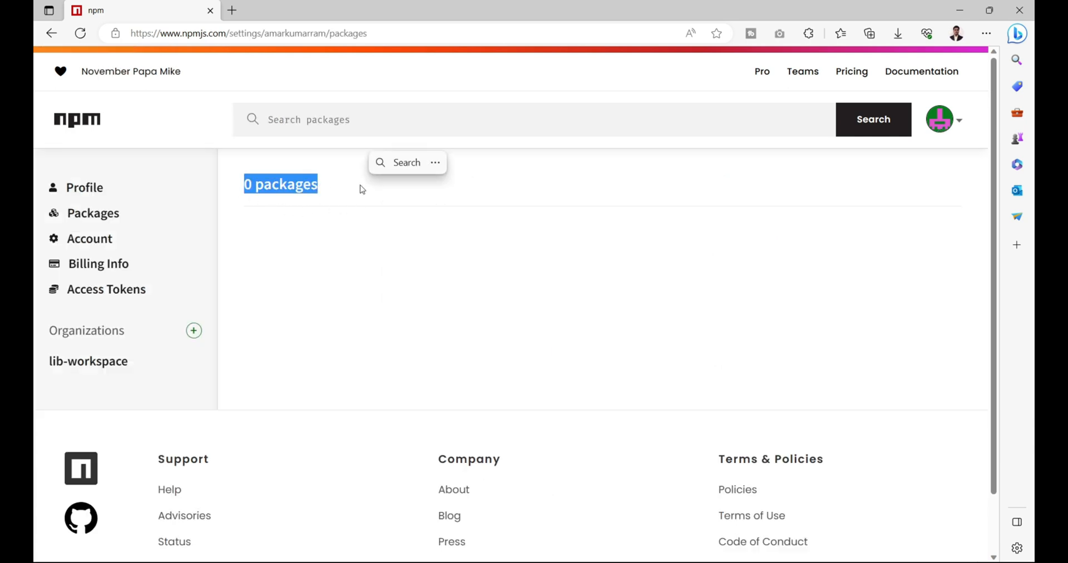
pyautogui.moveTo(371, 260)
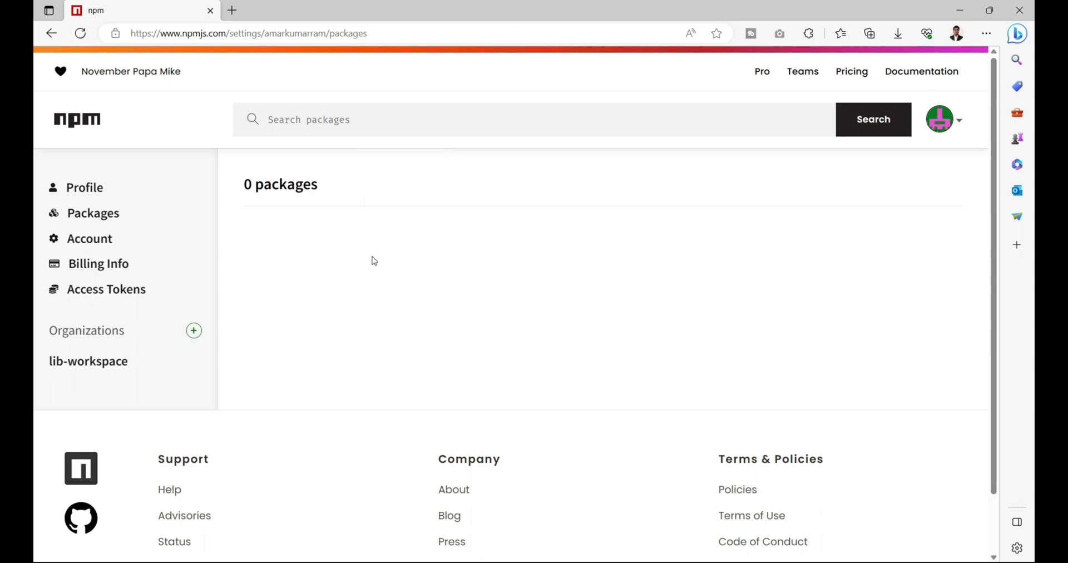
pyautogui.moveTo(352, 254)
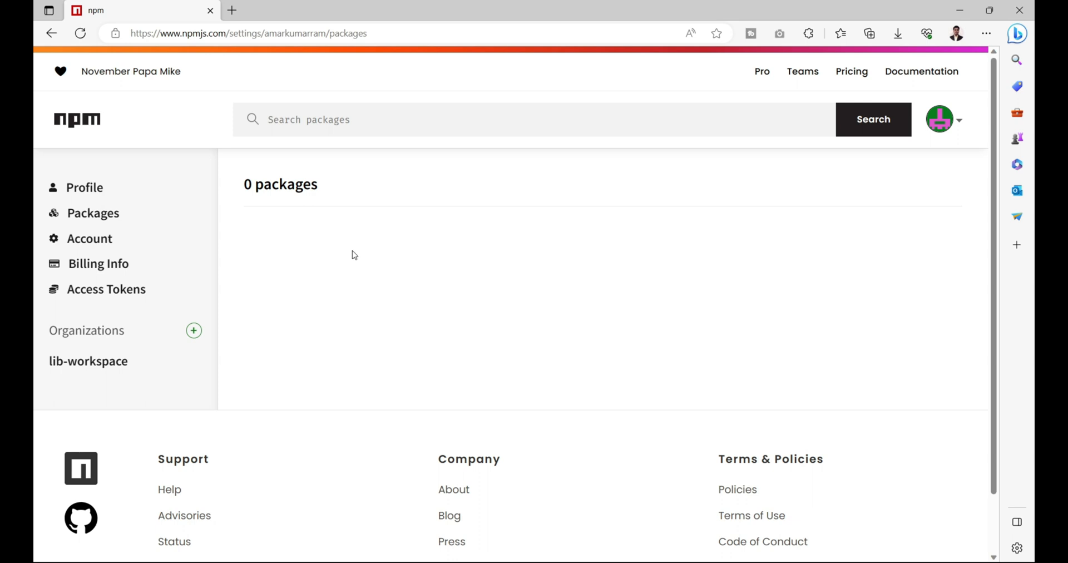
pyautogui.moveTo(817, 200)
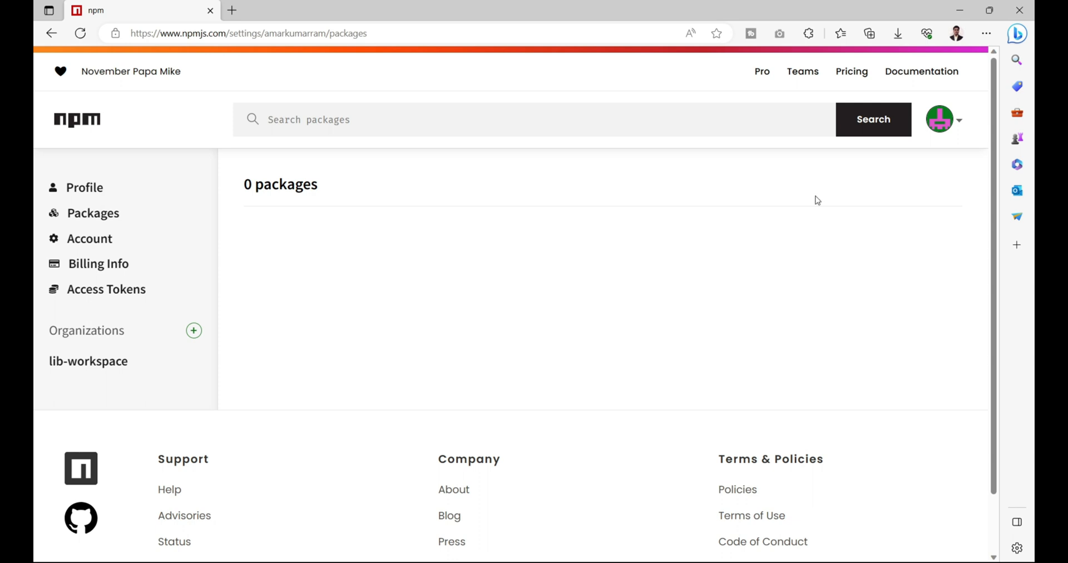
pyautogui.moveTo(906, 161)
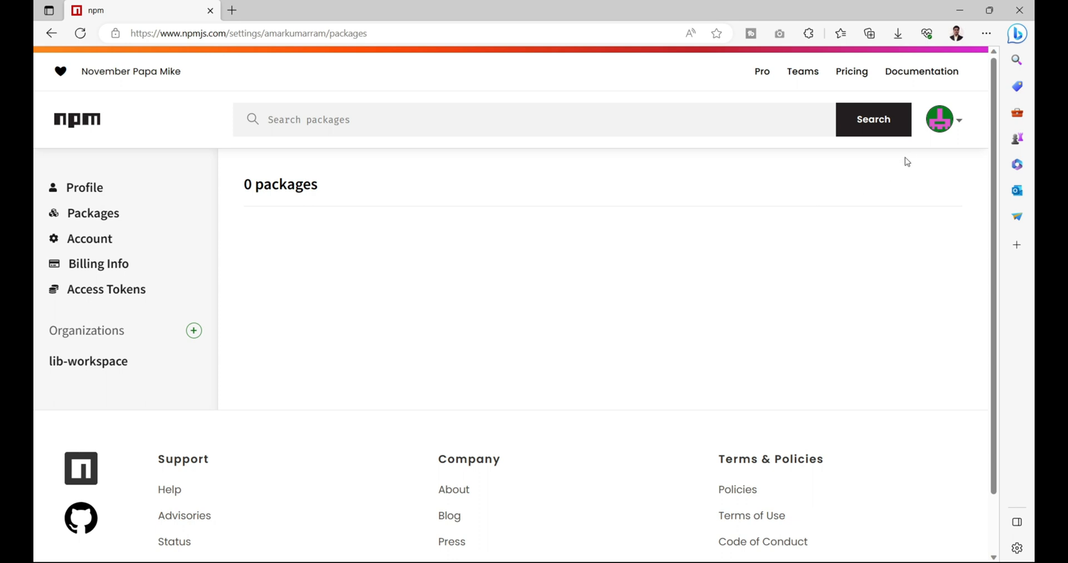
# View the account Profile settings with two-factor authentication enabled
pyautogui.click(940, 119)
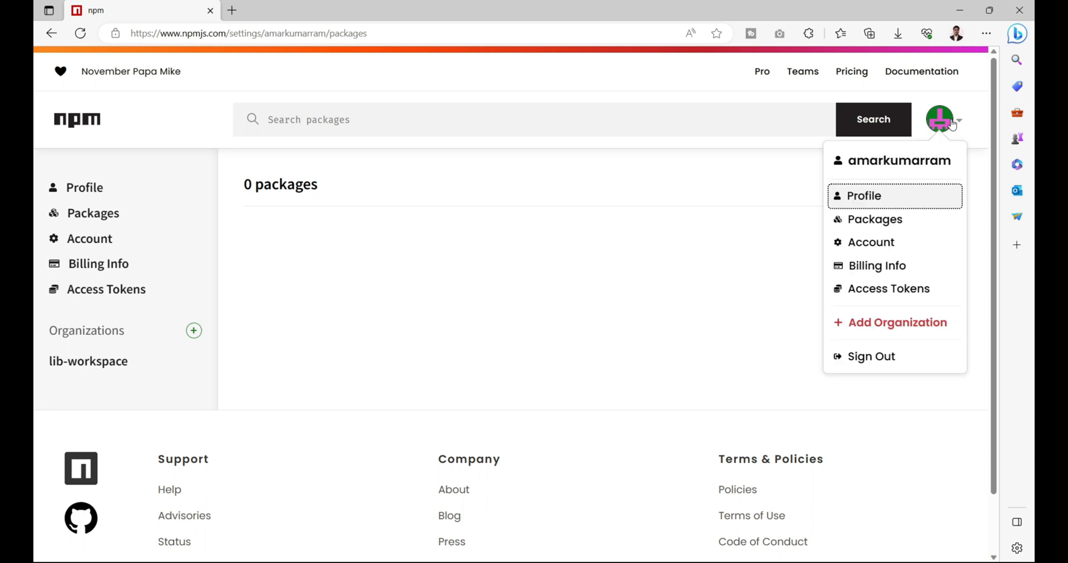
pyautogui.moveTo(927, 139)
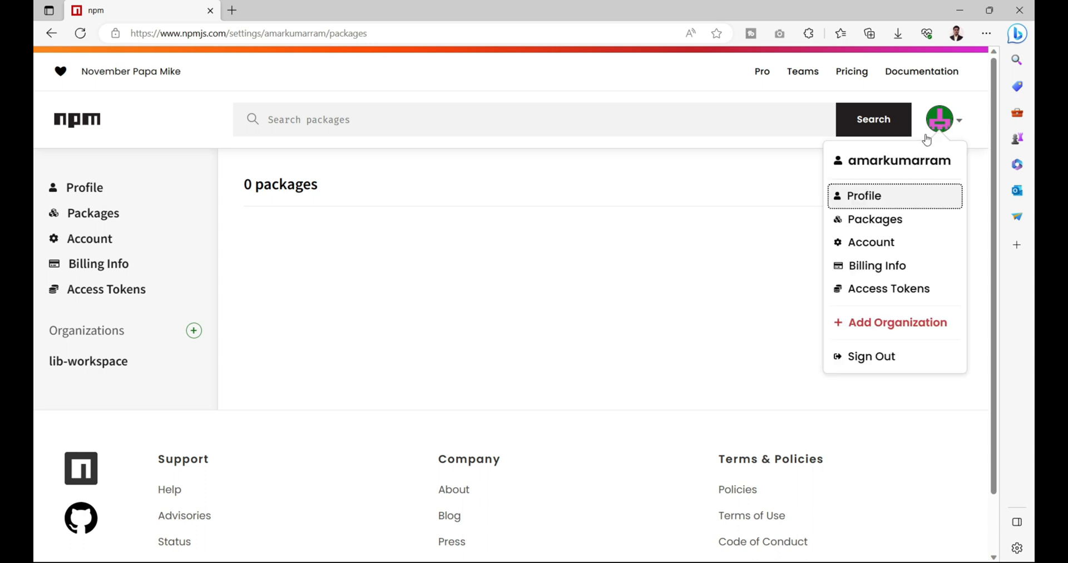
pyautogui.moveTo(878, 265)
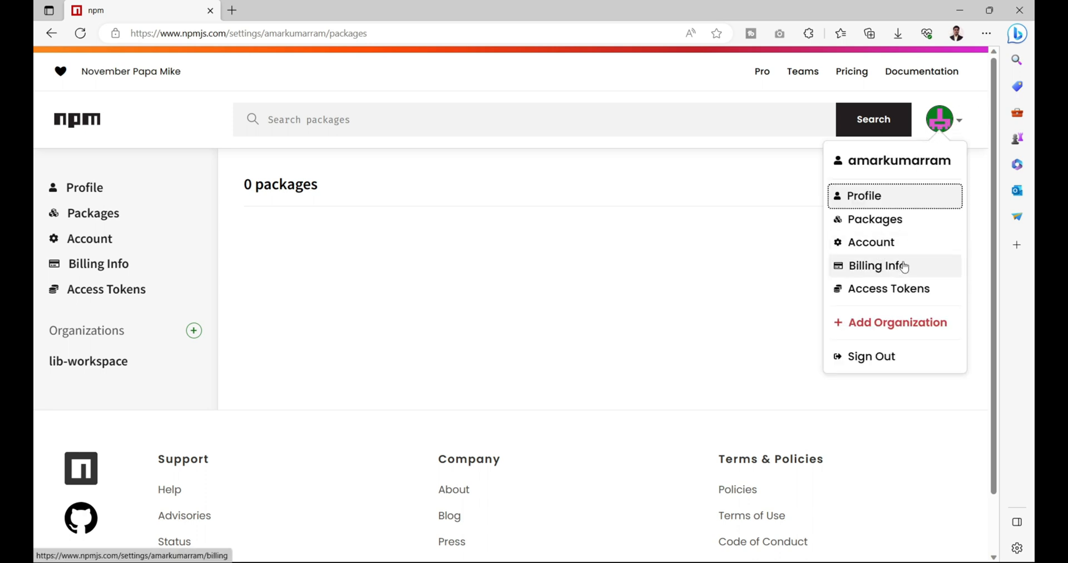
pyautogui.click(862, 195)
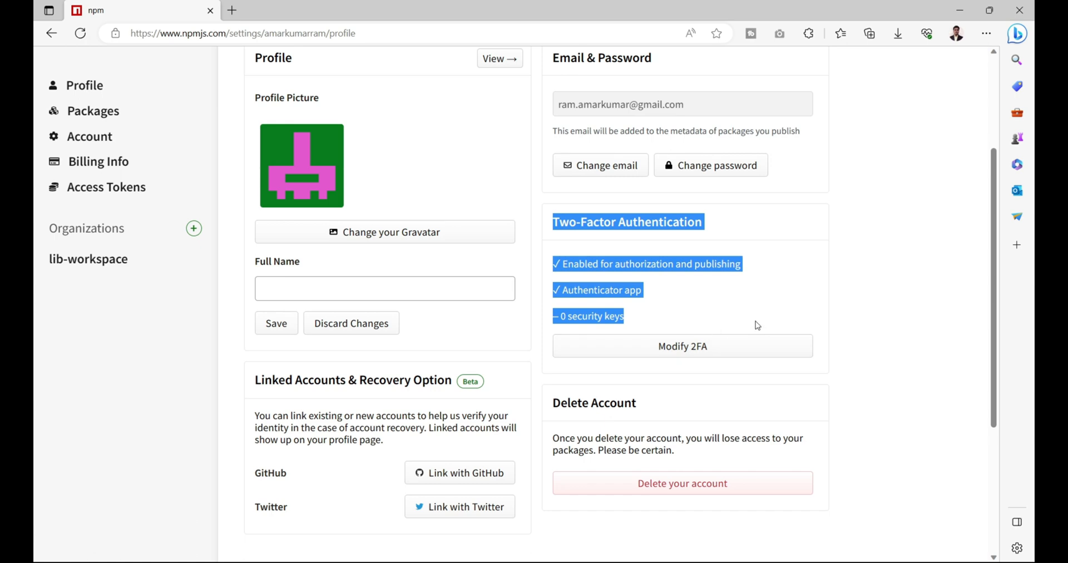
pyautogui.moveTo(821, 285)
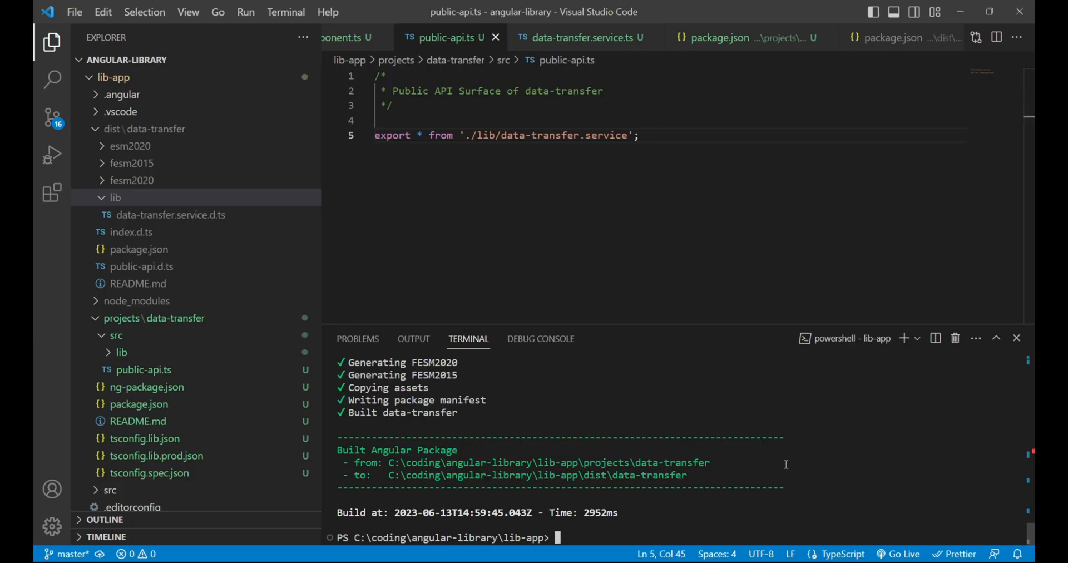
# Run npm login in the terminal and complete the browser OTP verification
pyautogui.write('npm')
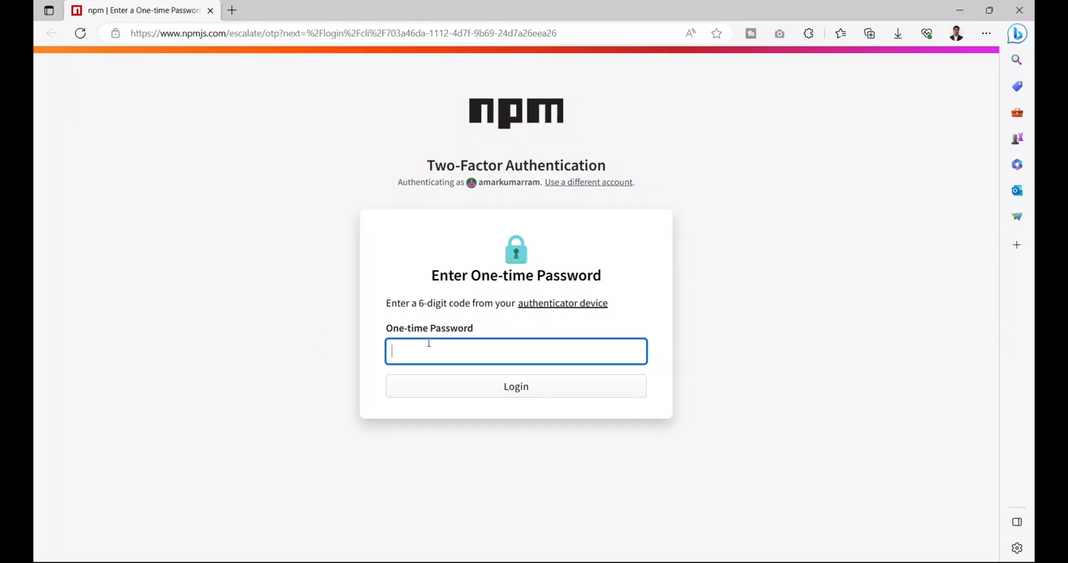
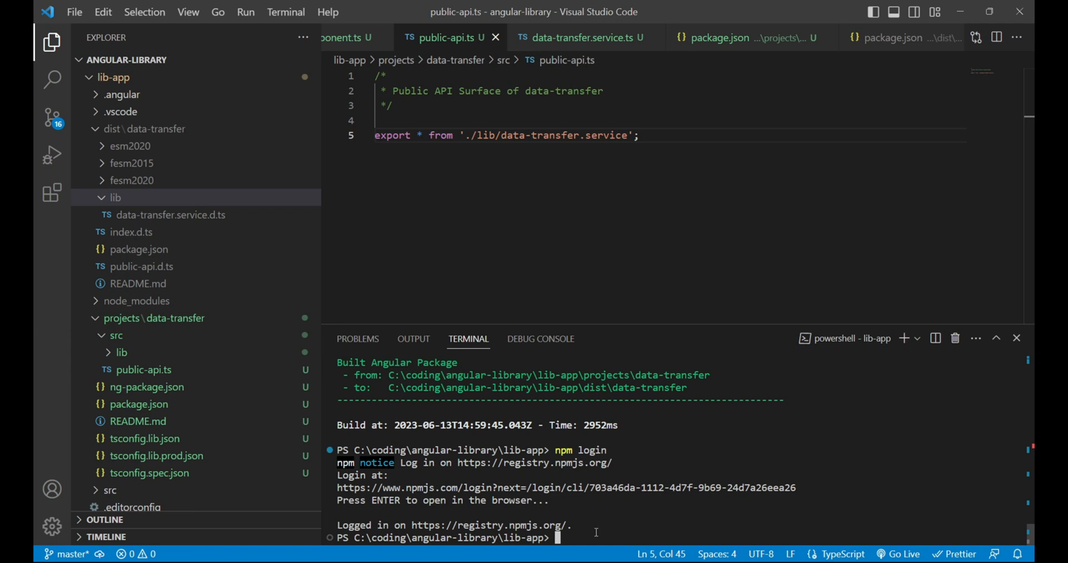
# Run npm whoami to confirm the logged-in user, then begin the npm publish command
pyautogui.write('npm')
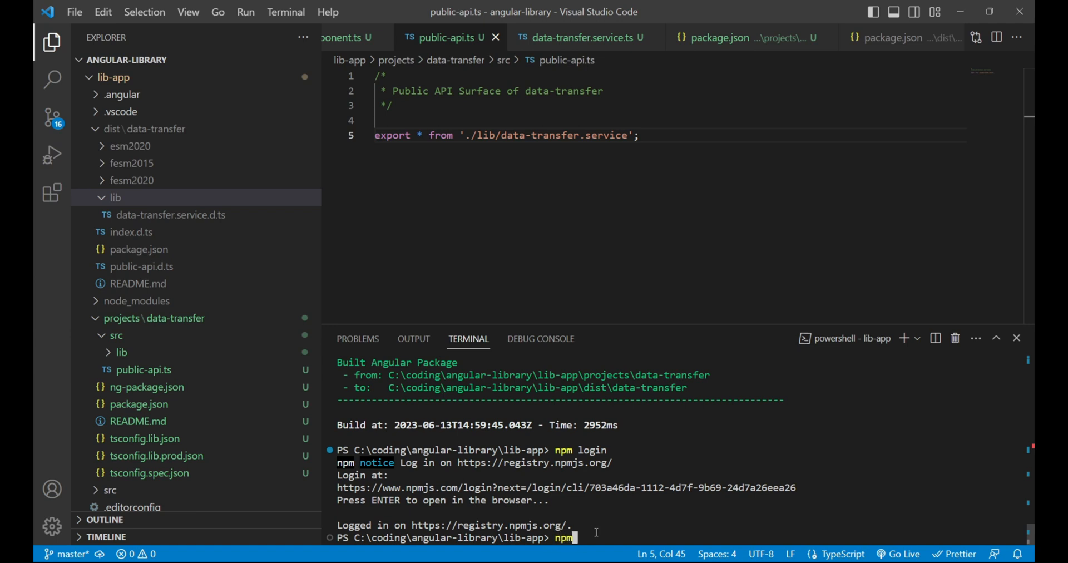
pyautogui.write('whoami')
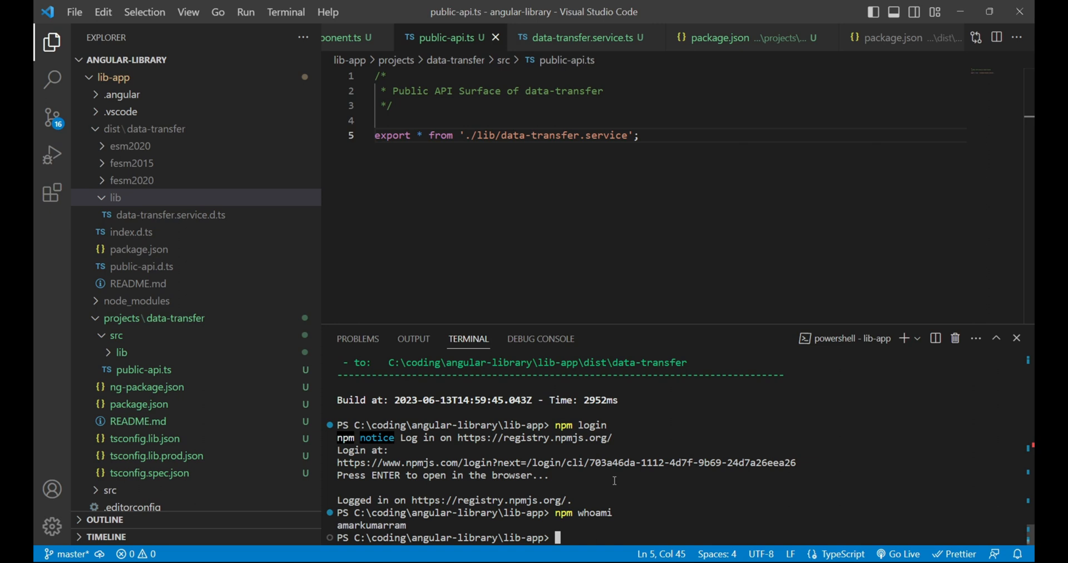
pyautogui.moveTo(365, 551)
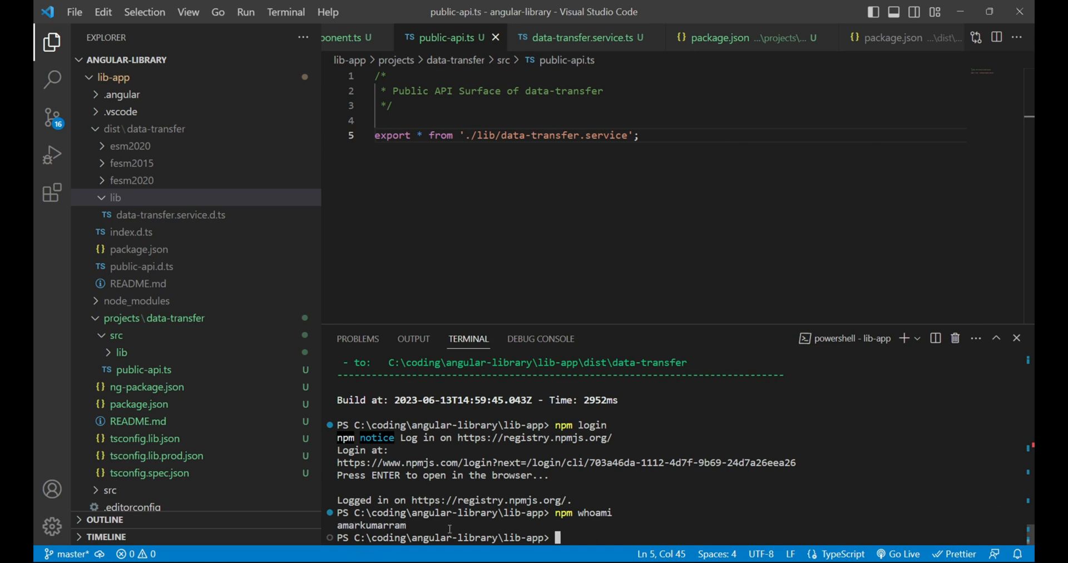
pyautogui.write('npm')
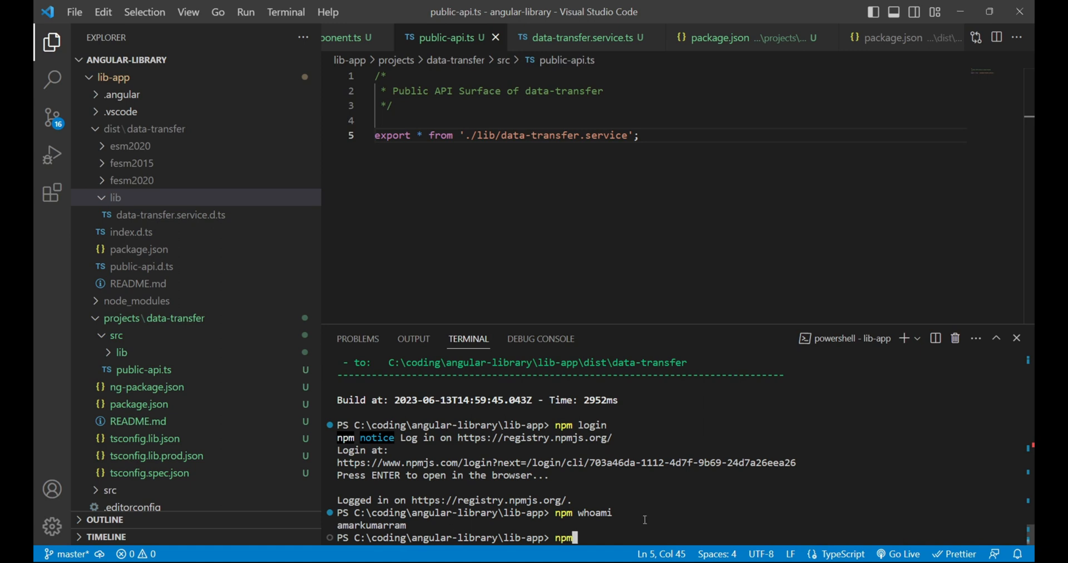
pyautogui.write('publish')
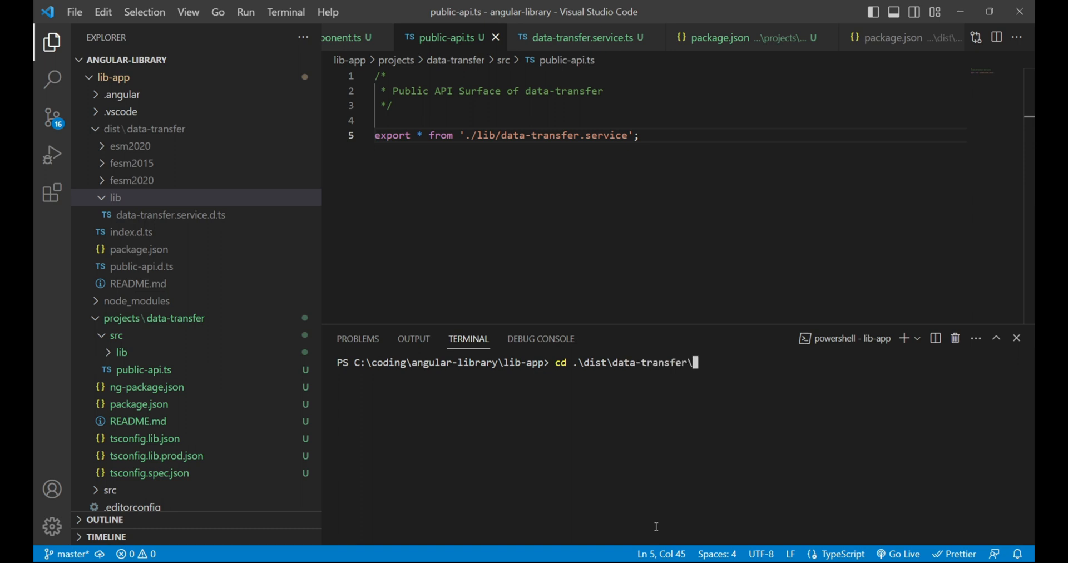
# Run npm publish from dist/data-transfer with OTP, getting the E403 name-too-similar error
pyautogui.write('npm p')
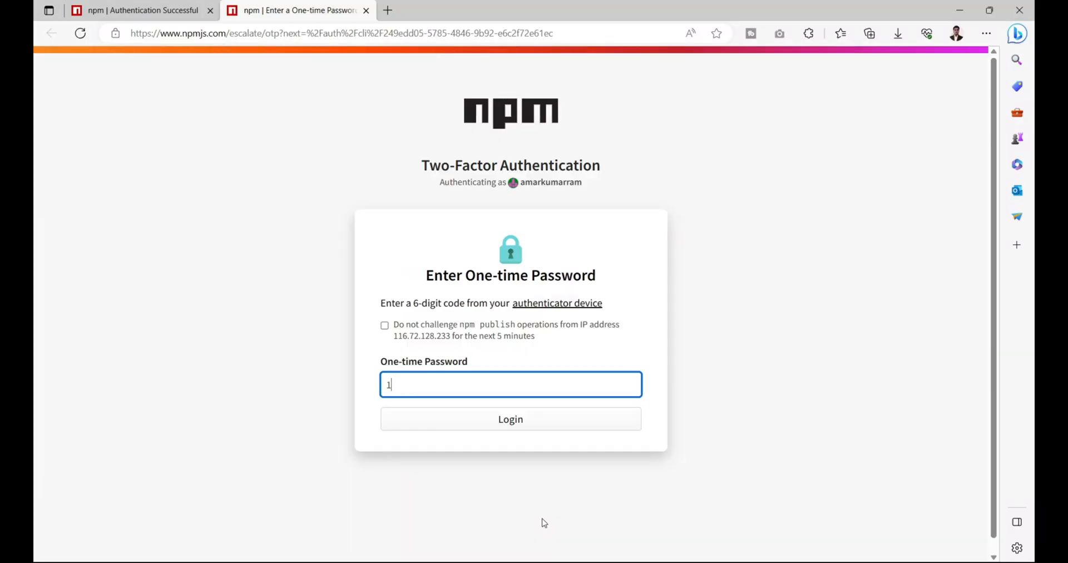
pyautogui.click(510, 419)
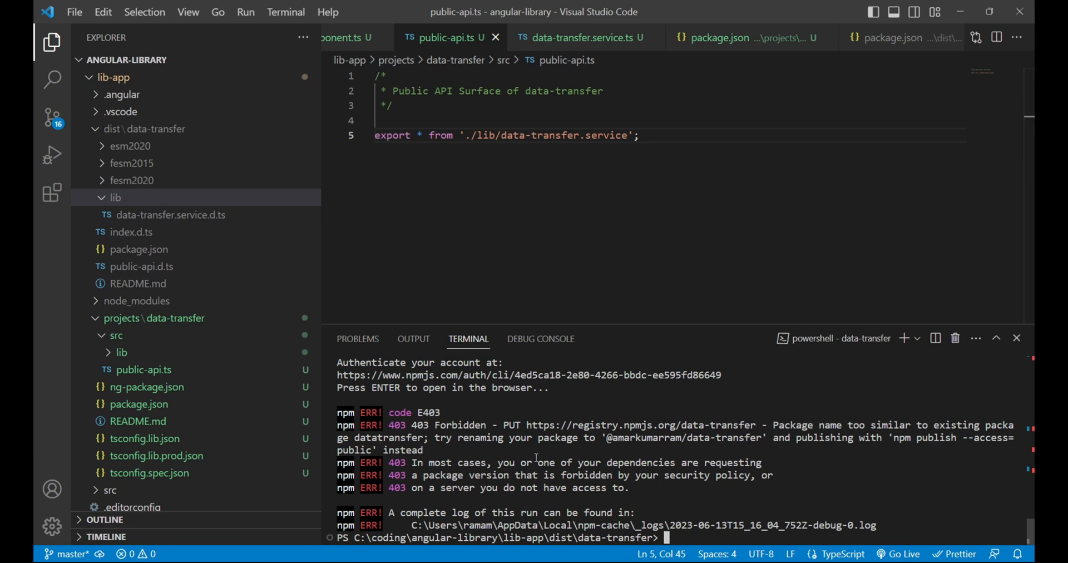
pyautogui.moveTo(471, 451)
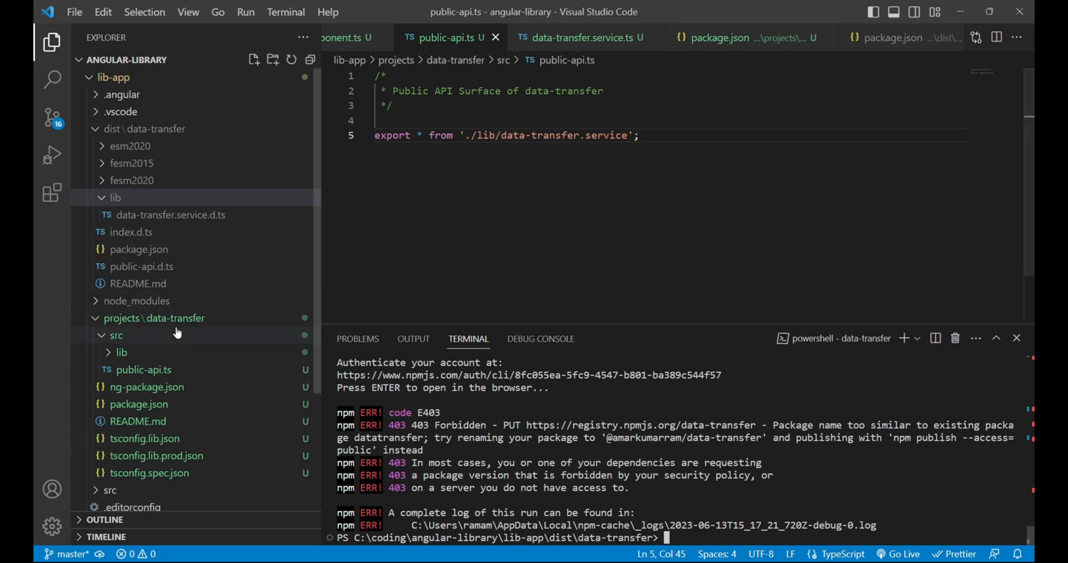
# Change the package name in projects/data-transfer/package.json to 'message-transfer'
pyautogui.rightClick(447, 38)
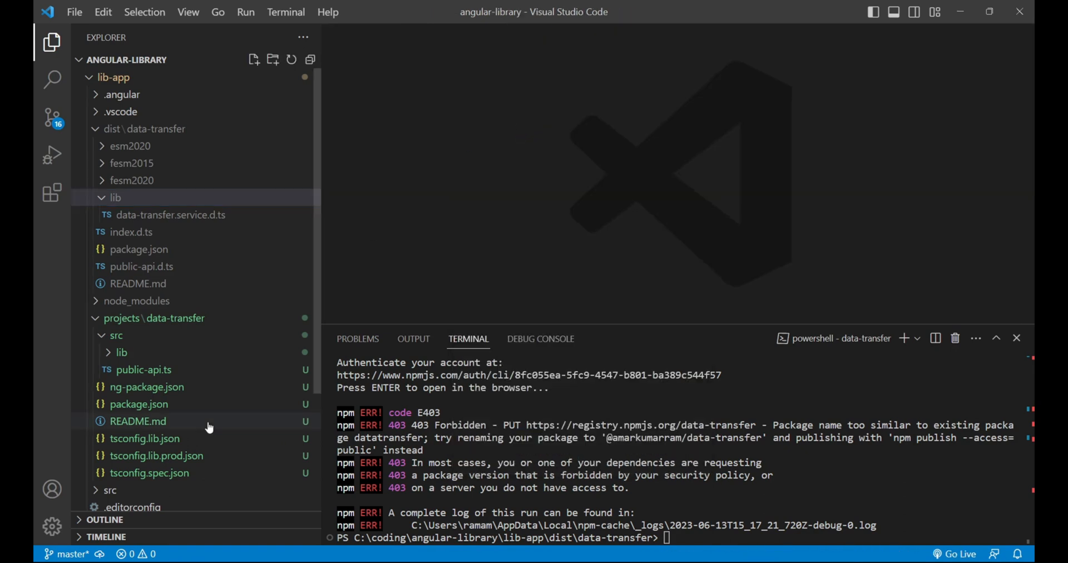
pyautogui.doubleClick(139, 403)
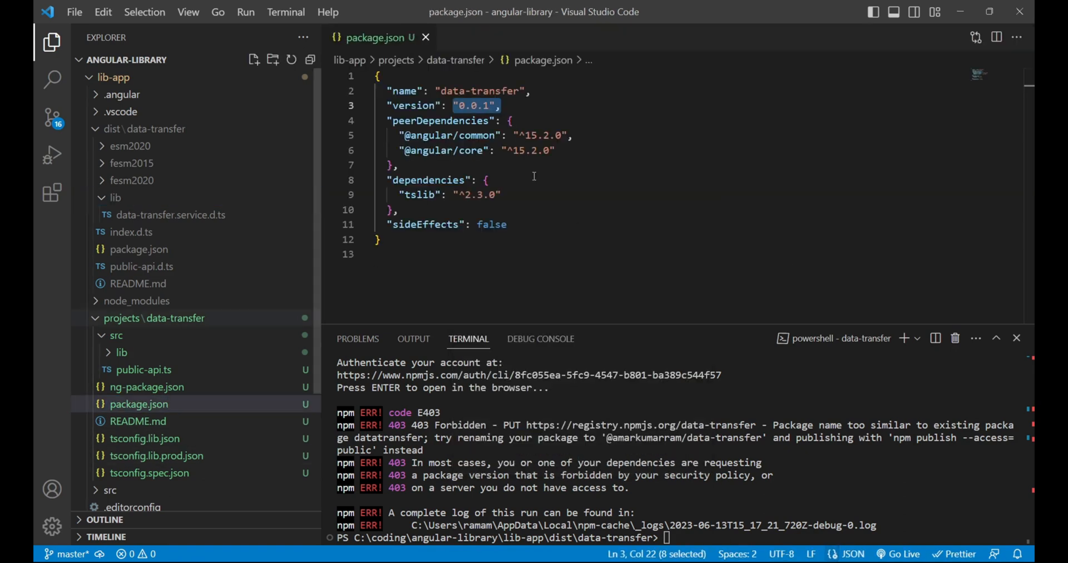
pyautogui.doubleClick(479, 91)
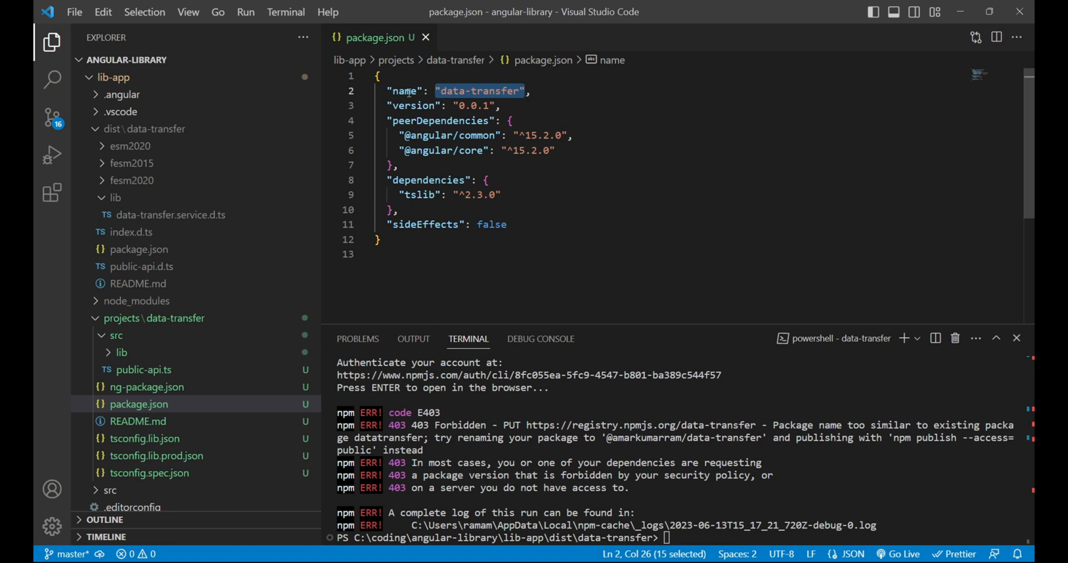
pyautogui.moveTo(153, 318)
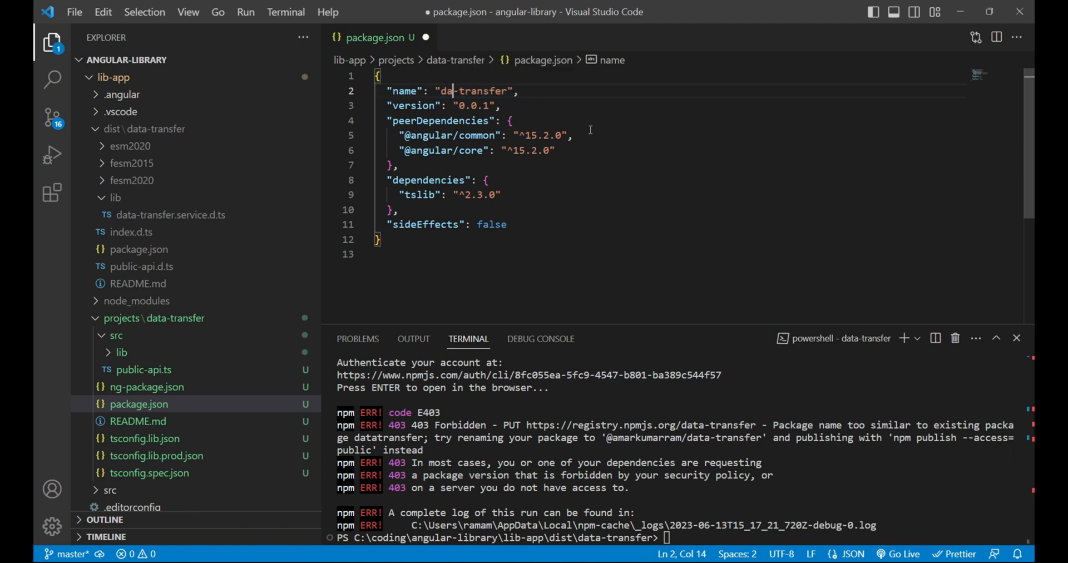
pyautogui.write('message-transfer')
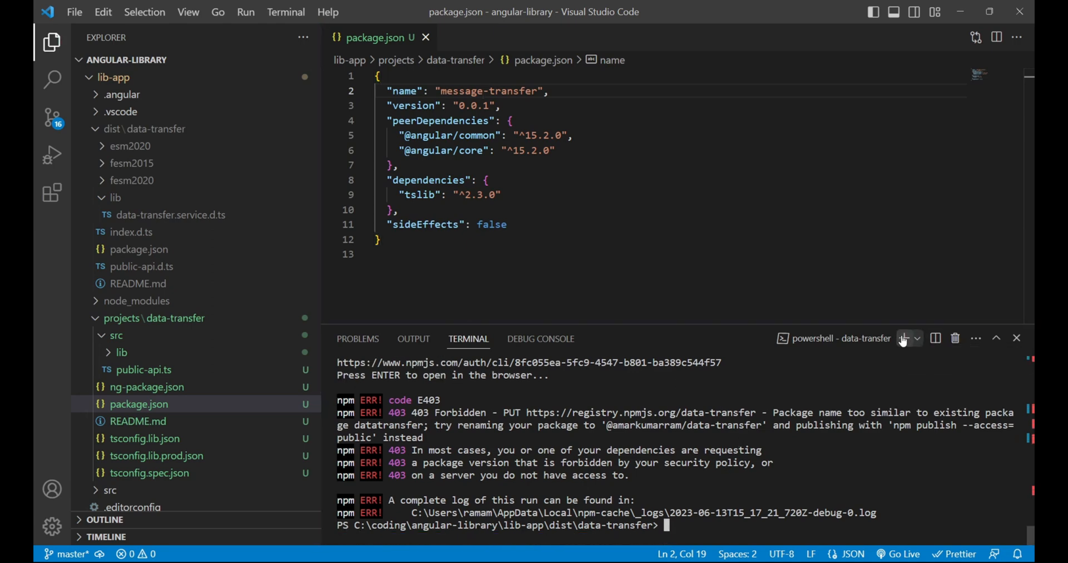
# Run ng build data-transfer in a second terminal and expand the rebuilt dist/data-transfer folder
pyautogui.click(904, 338)
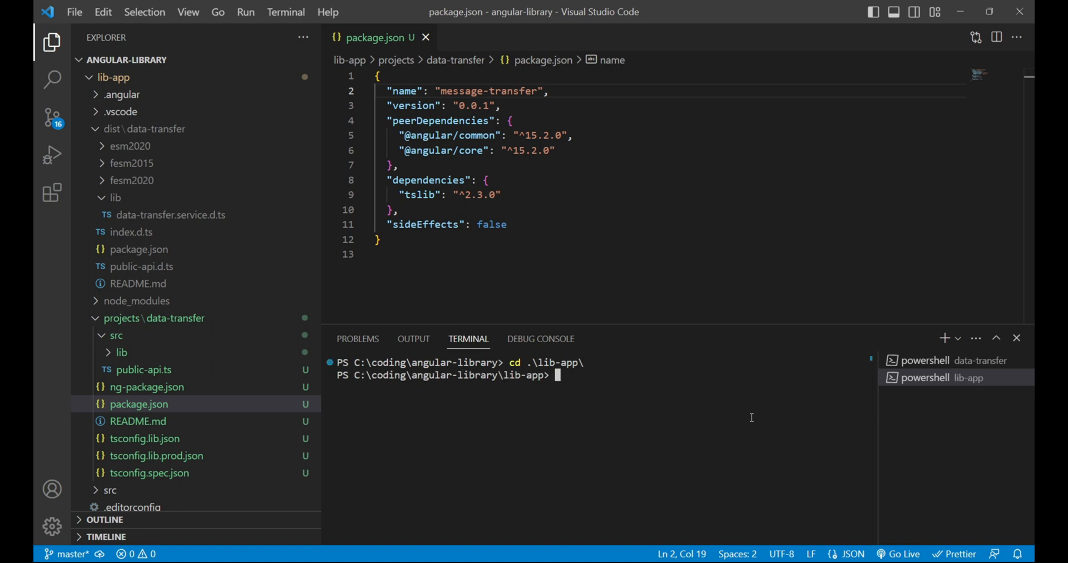
pyautogui.write('ng')
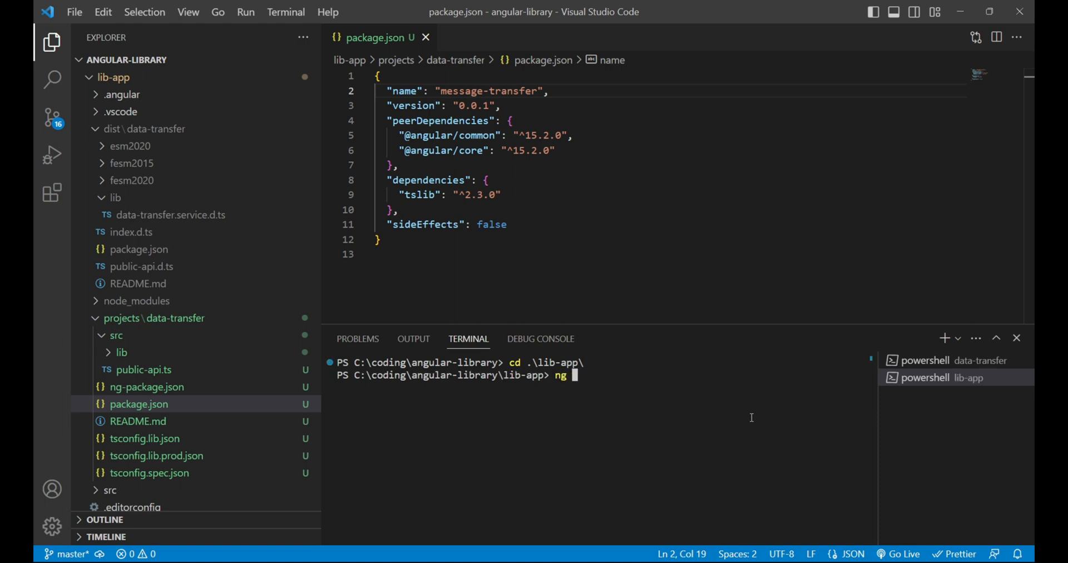
pyautogui.write('build')
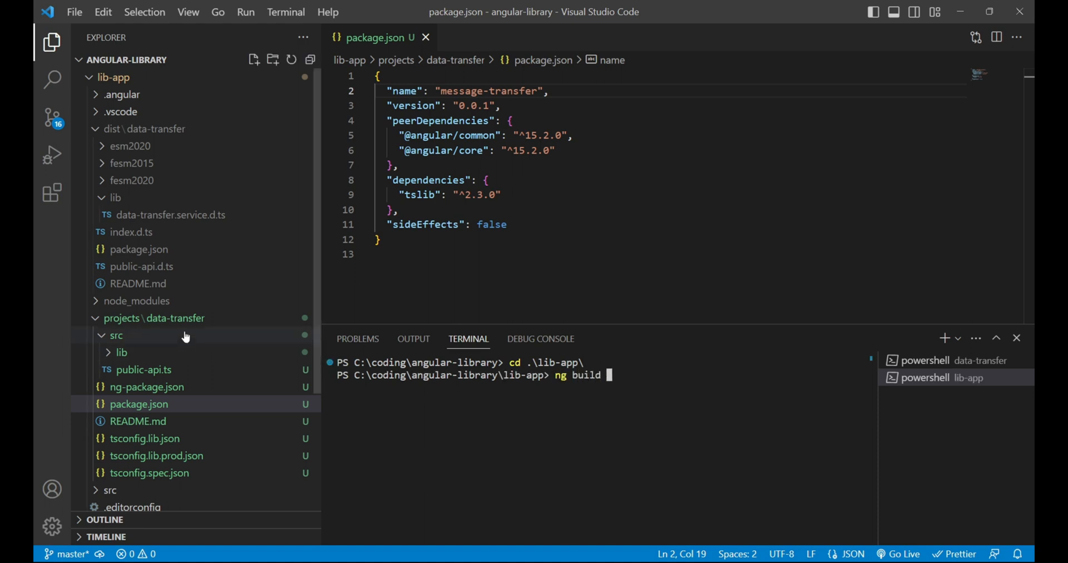
pyautogui.moveTo(184, 324)
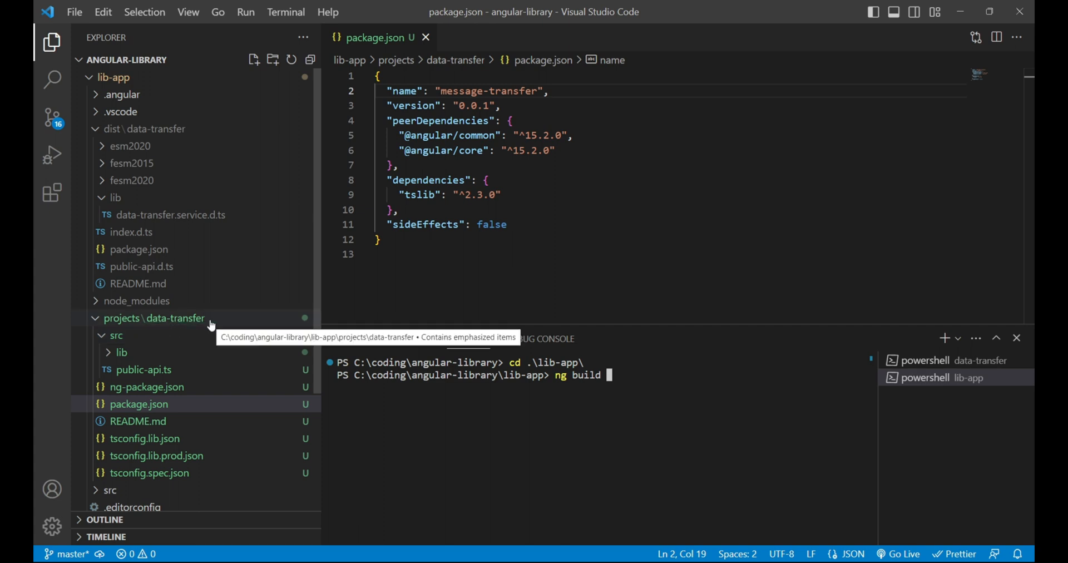
pyautogui.write('data')
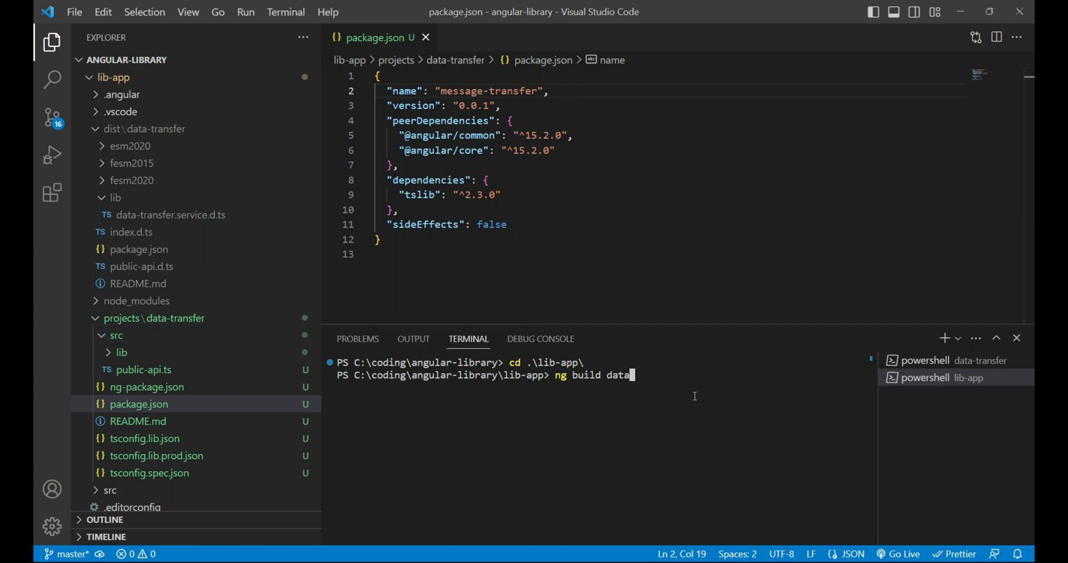
pyautogui.write('-transf')
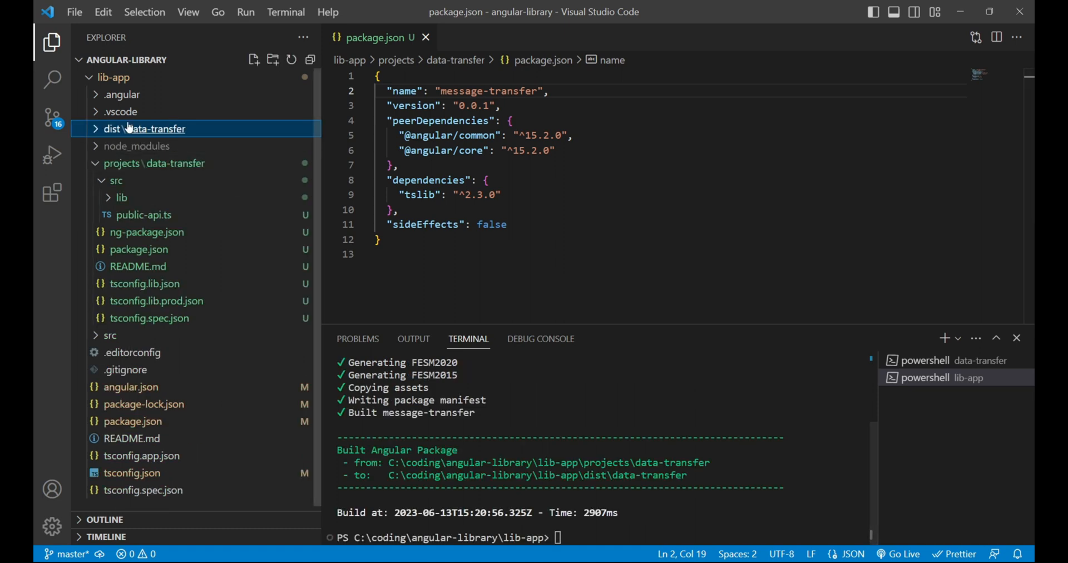
pyautogui.click(144, 129)
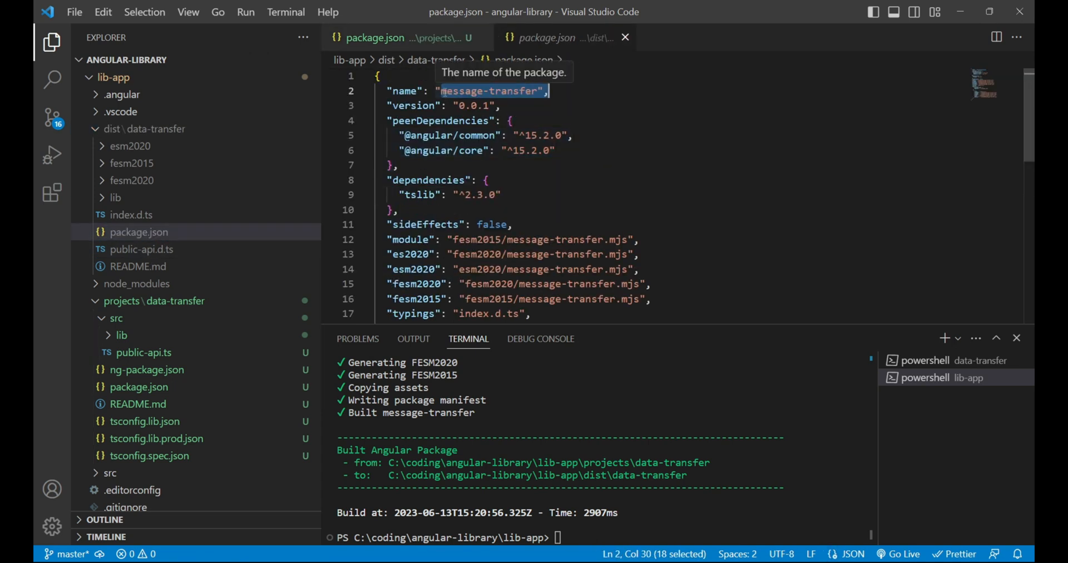
pyautogui.moveTo(716, 312)
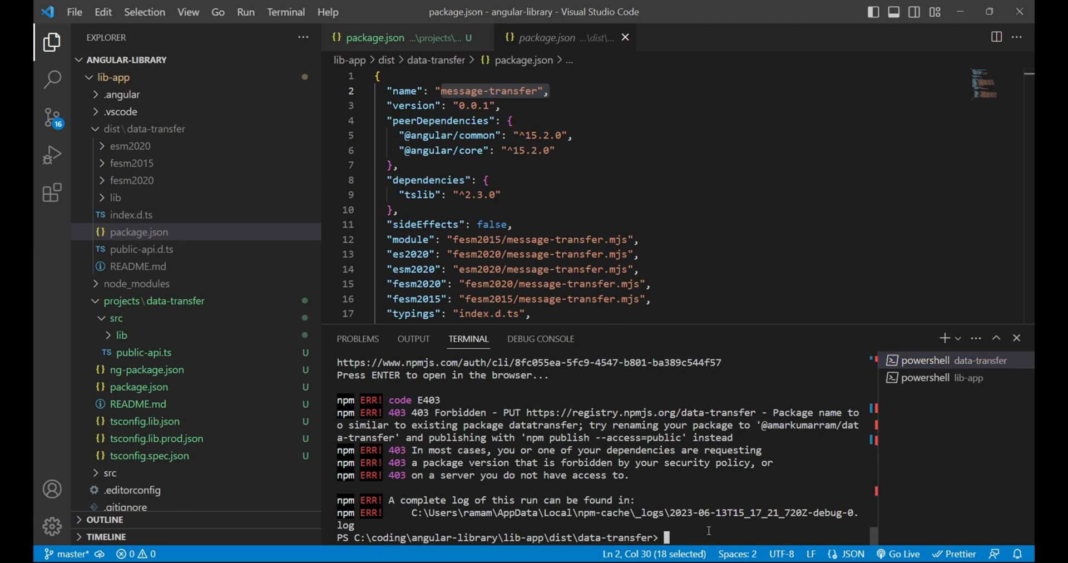
pyautogui.write('npm publis')
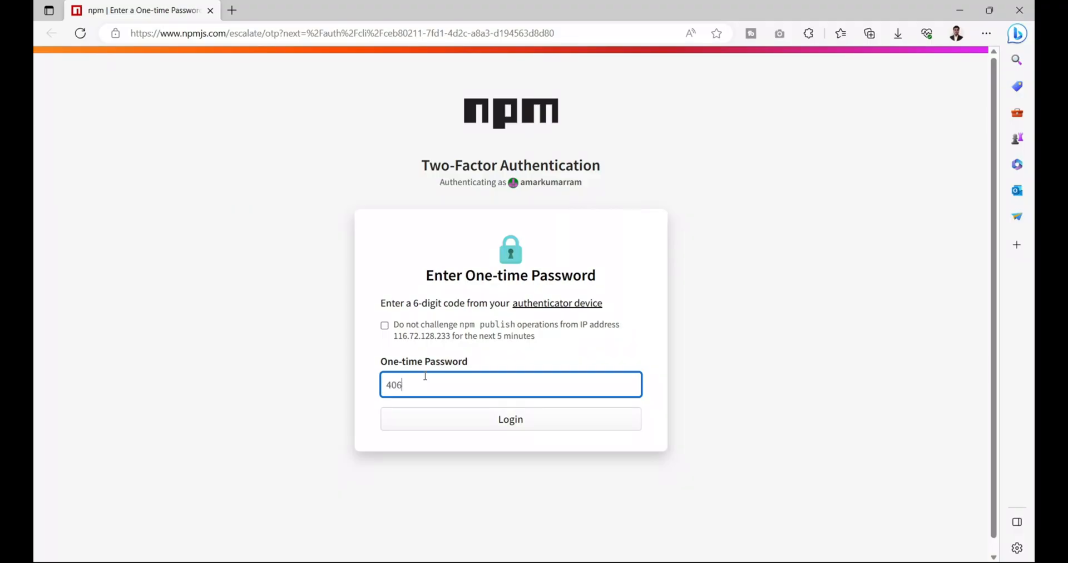
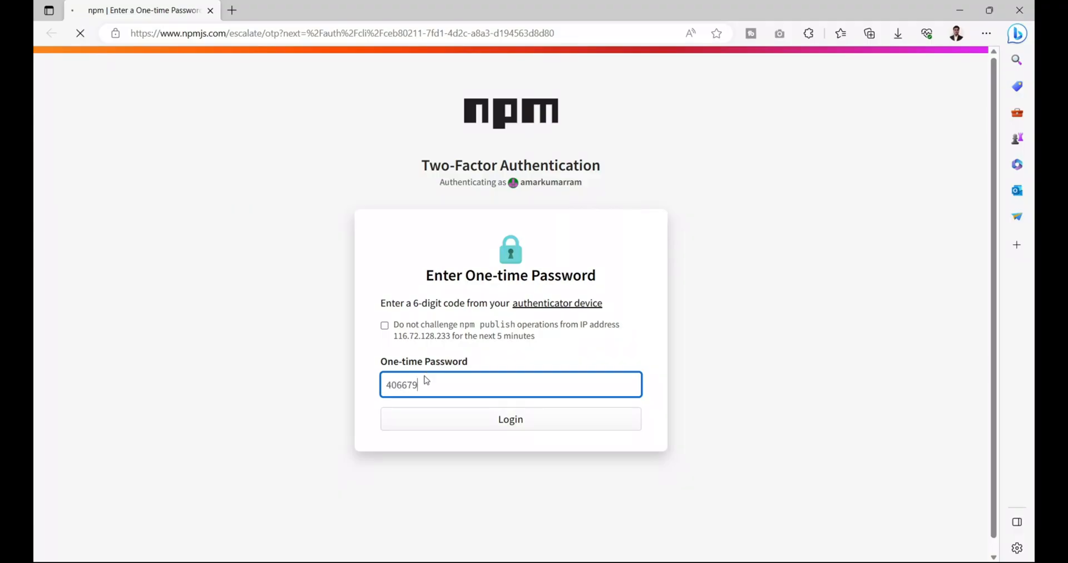
pyautogui.click(510, 418)
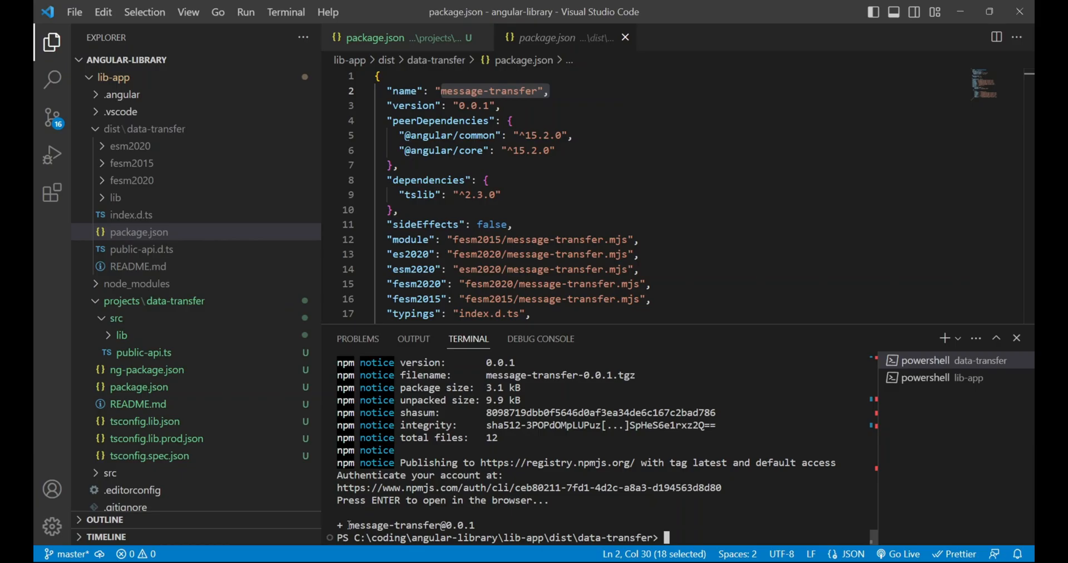
pyautogui.doubleClick(392, 524)
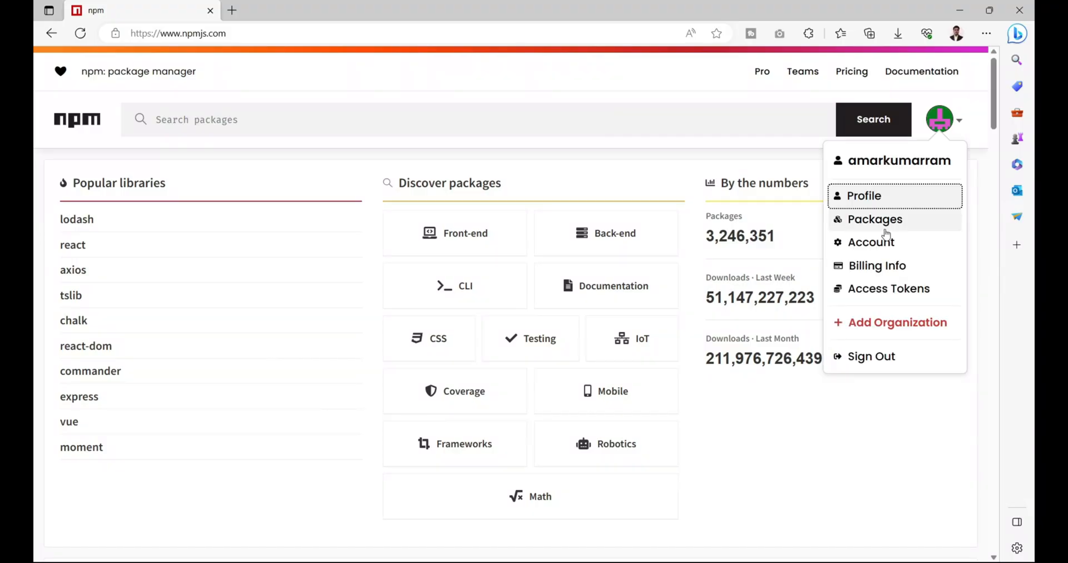
# Show the account's Packages list and the message-transfer 0.0.1 package page
pyautogui.click(874, 219)
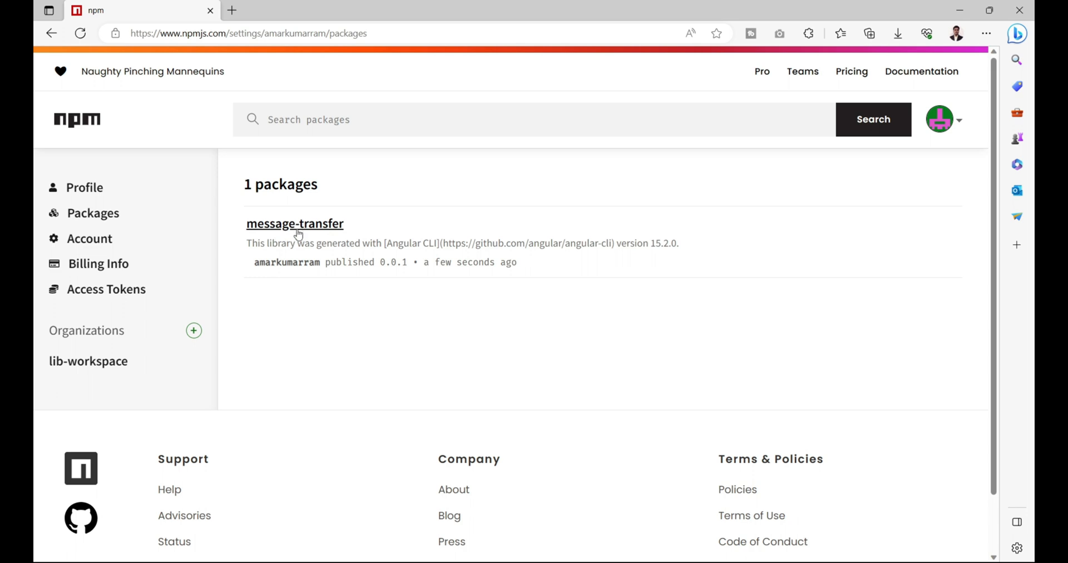
pyautogui.moveTo(330, 228)
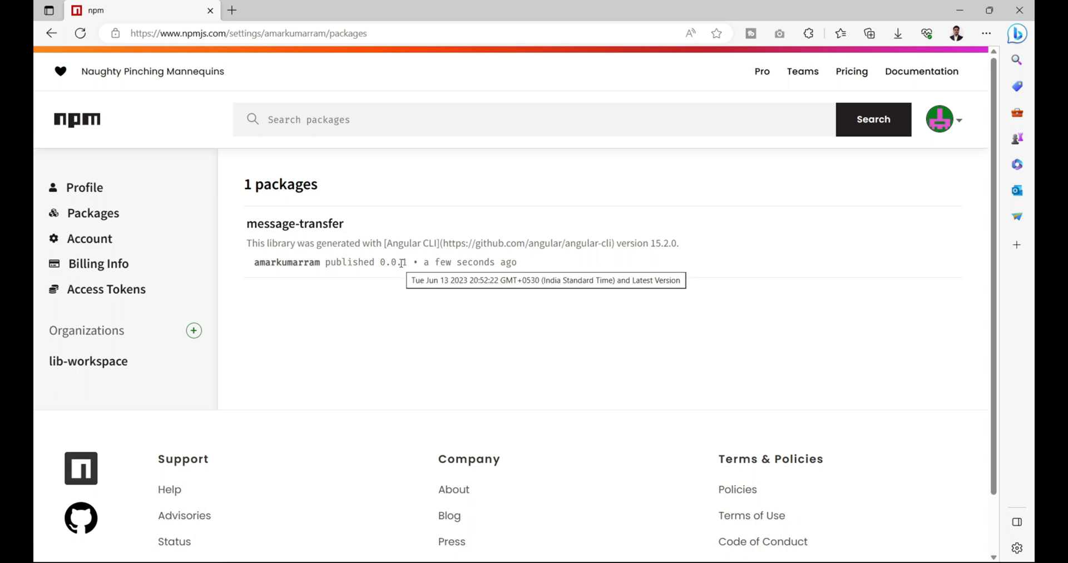
pyautogui.click(294, 223)
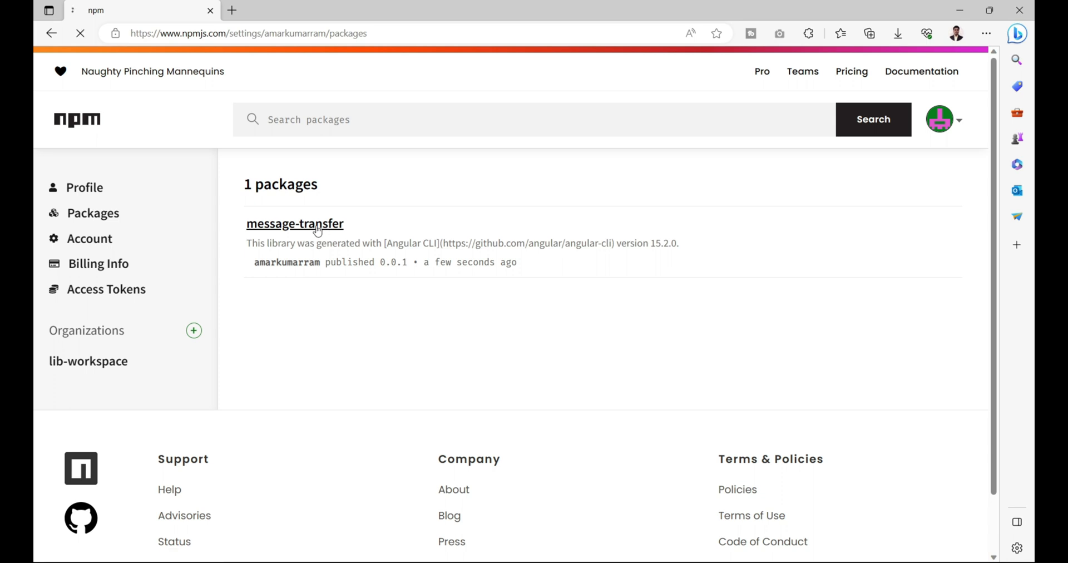
pyautogui.click(295, 224)
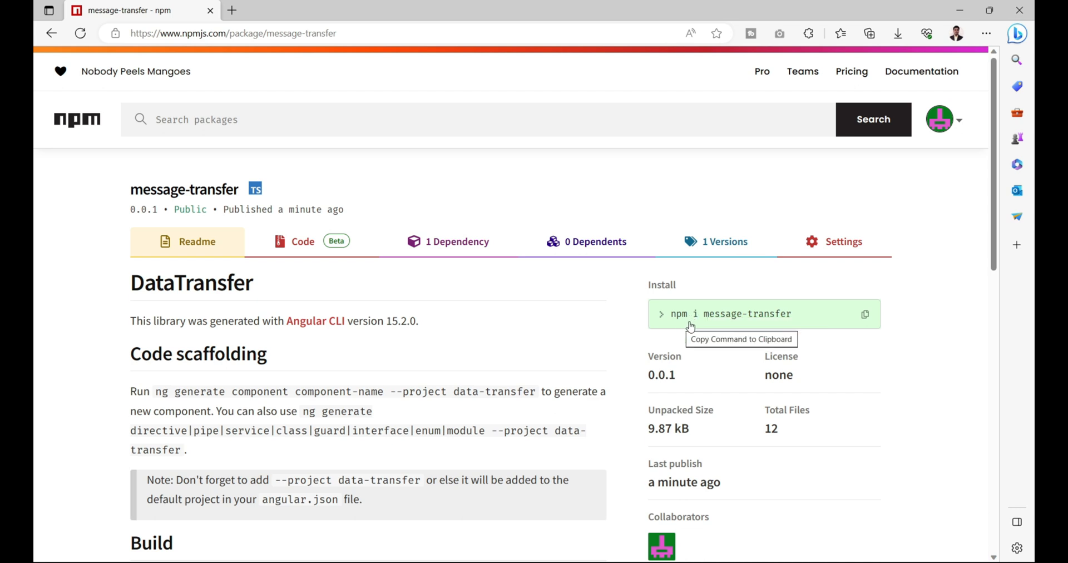
pyautogui.moveTo(679, 327)
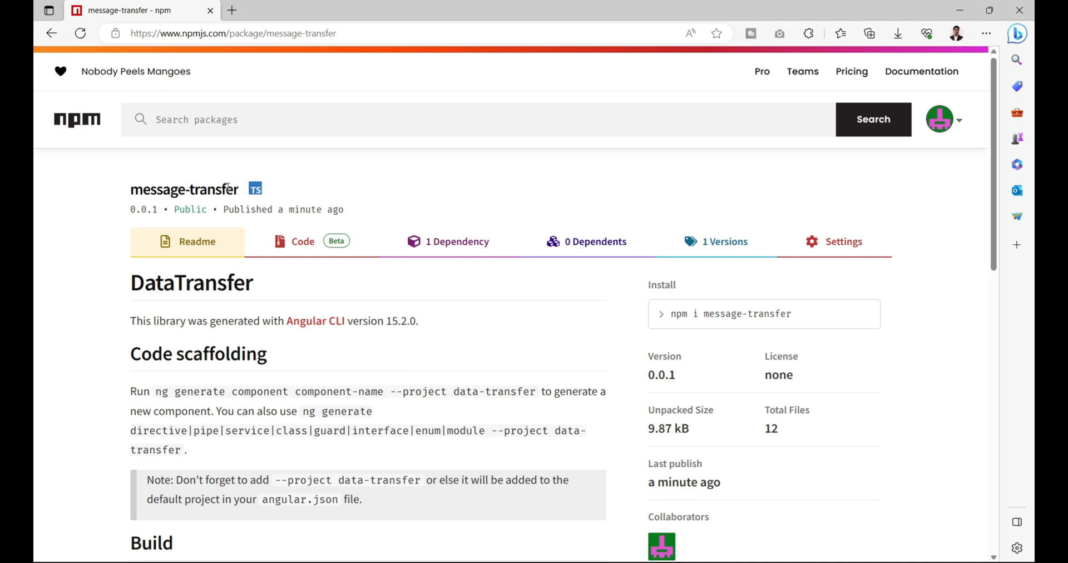
pyautogui.moveTo(155, 226)
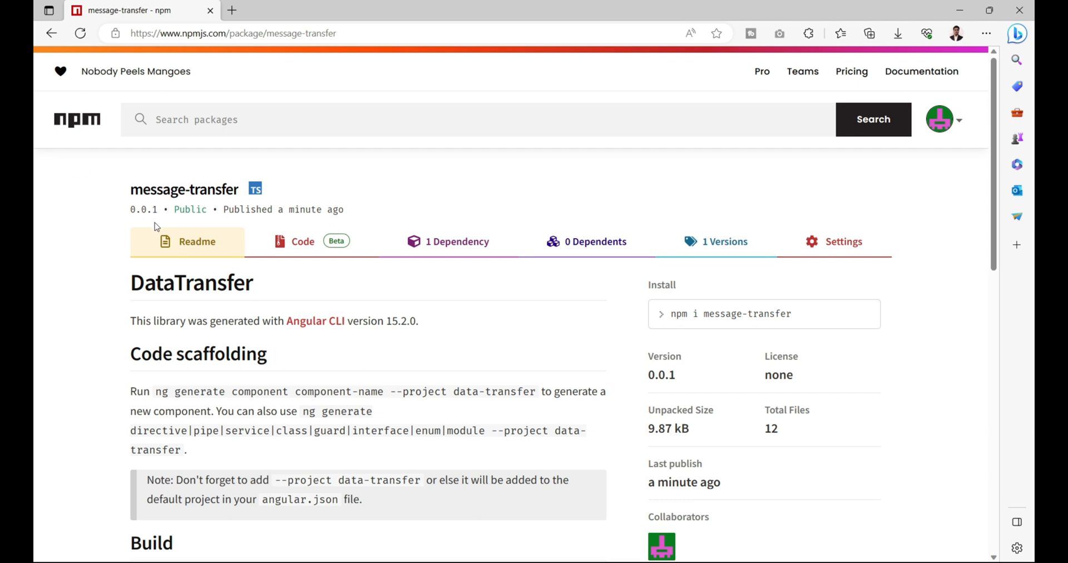